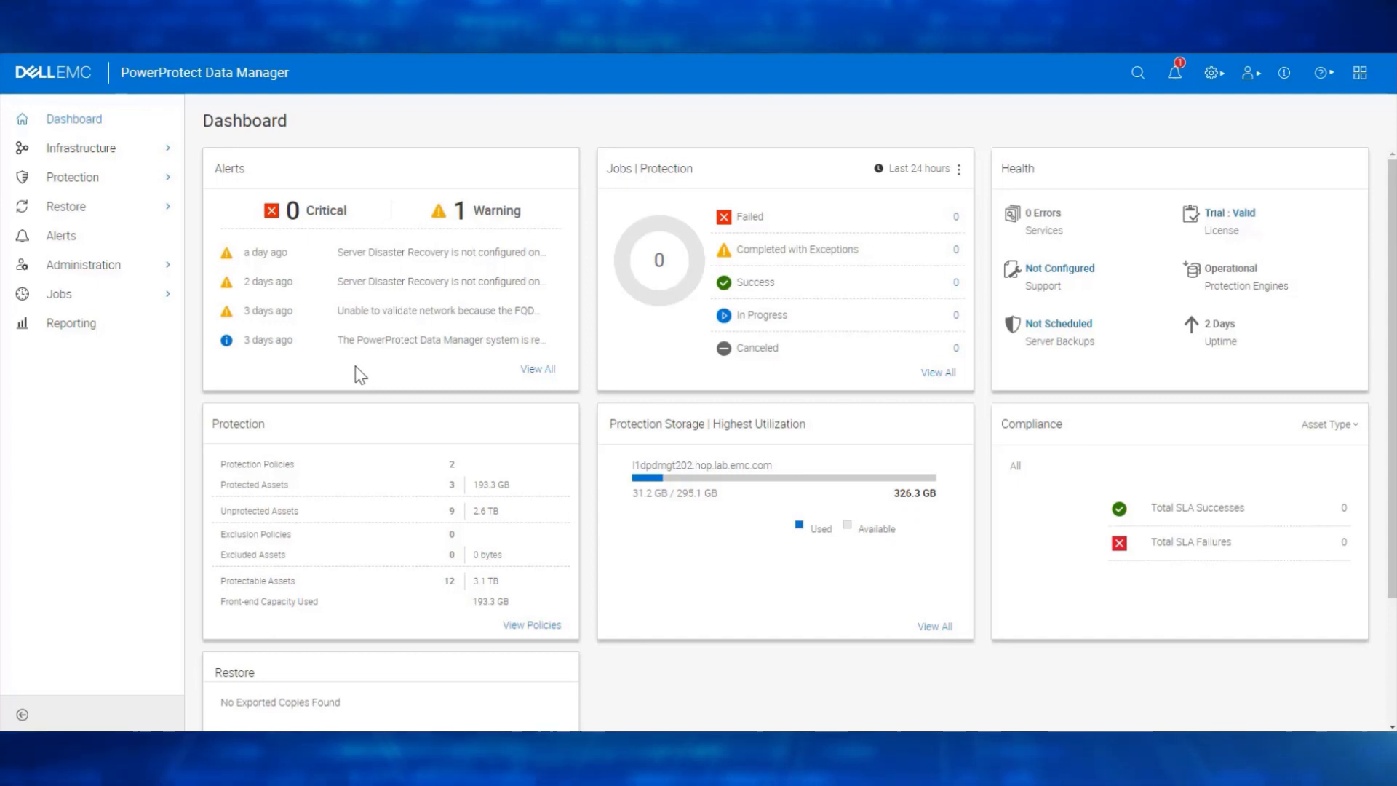
mouse_move(117, 210)
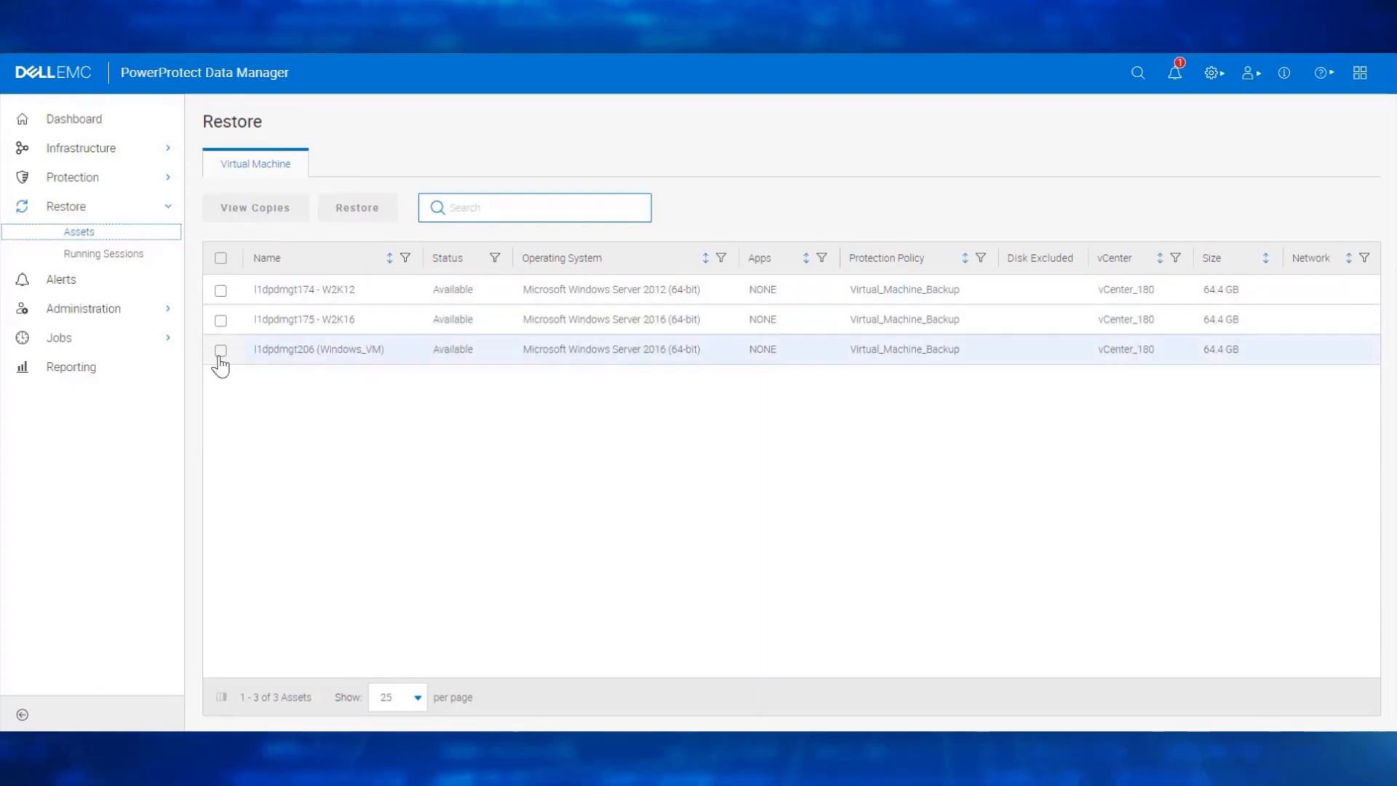
Step: Tick l1dpdmgt206 (Windows_VM) in the Restore assets list
click(220, 350)
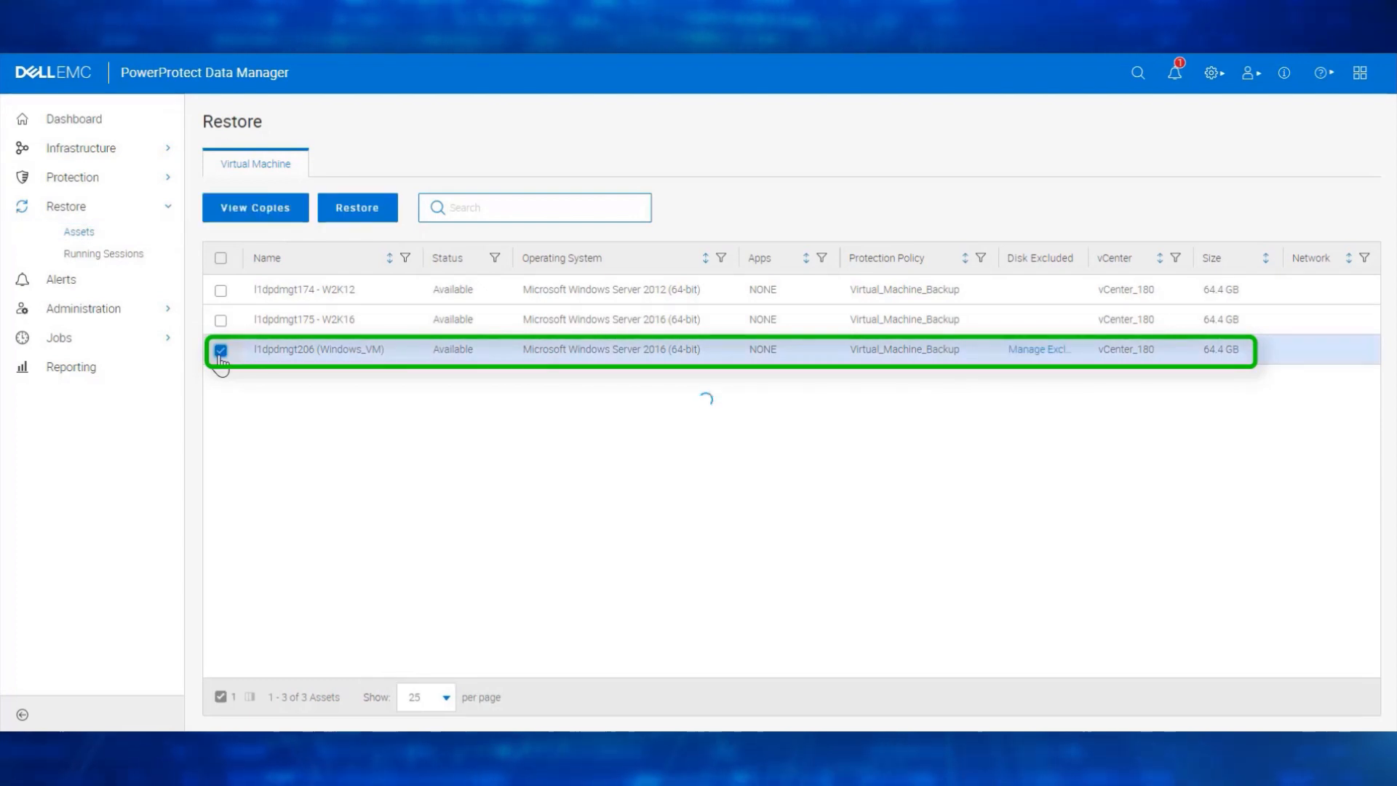
mouse_move(439, 367)
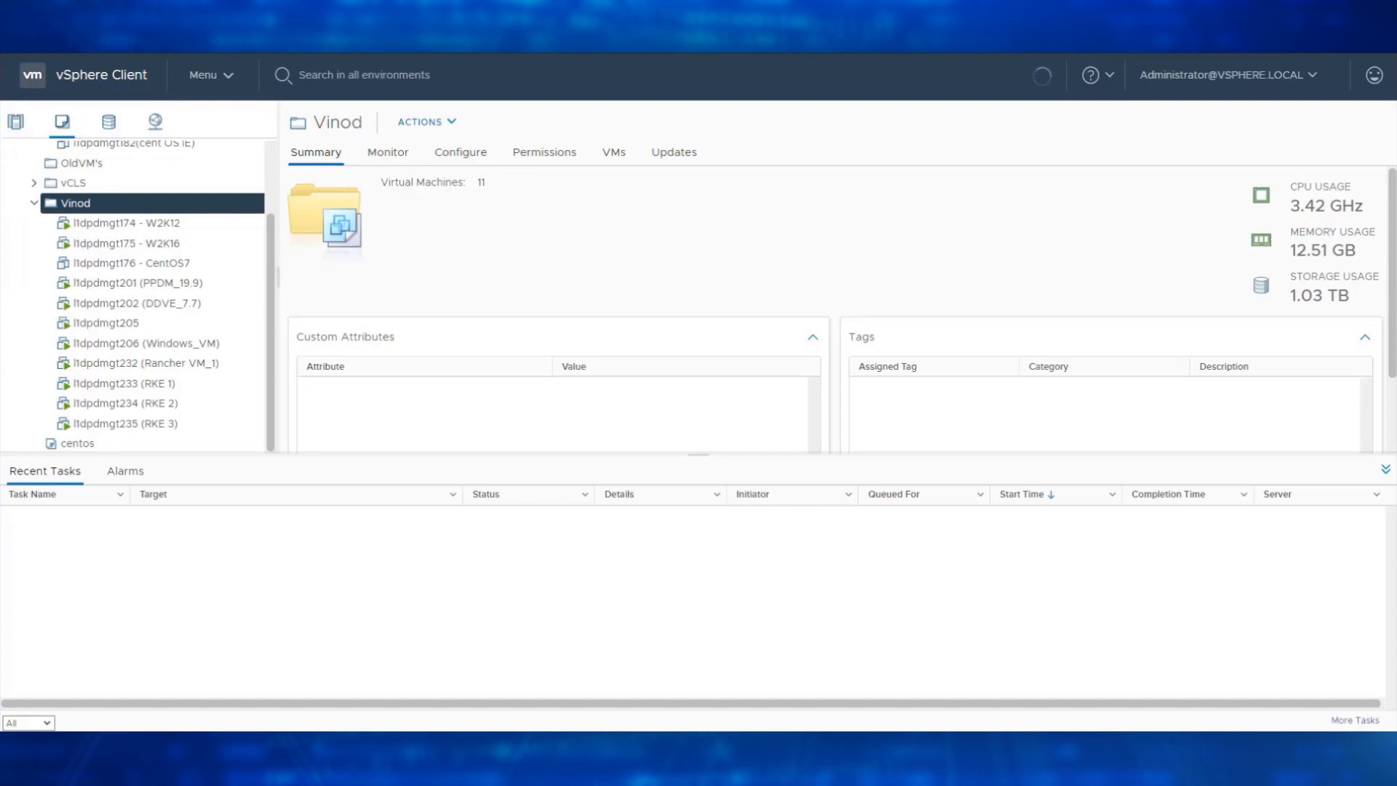
Step: Power off l1dpdmgt206 (Windows_VM), then delete it from disk, confirming both
click(122, 343)
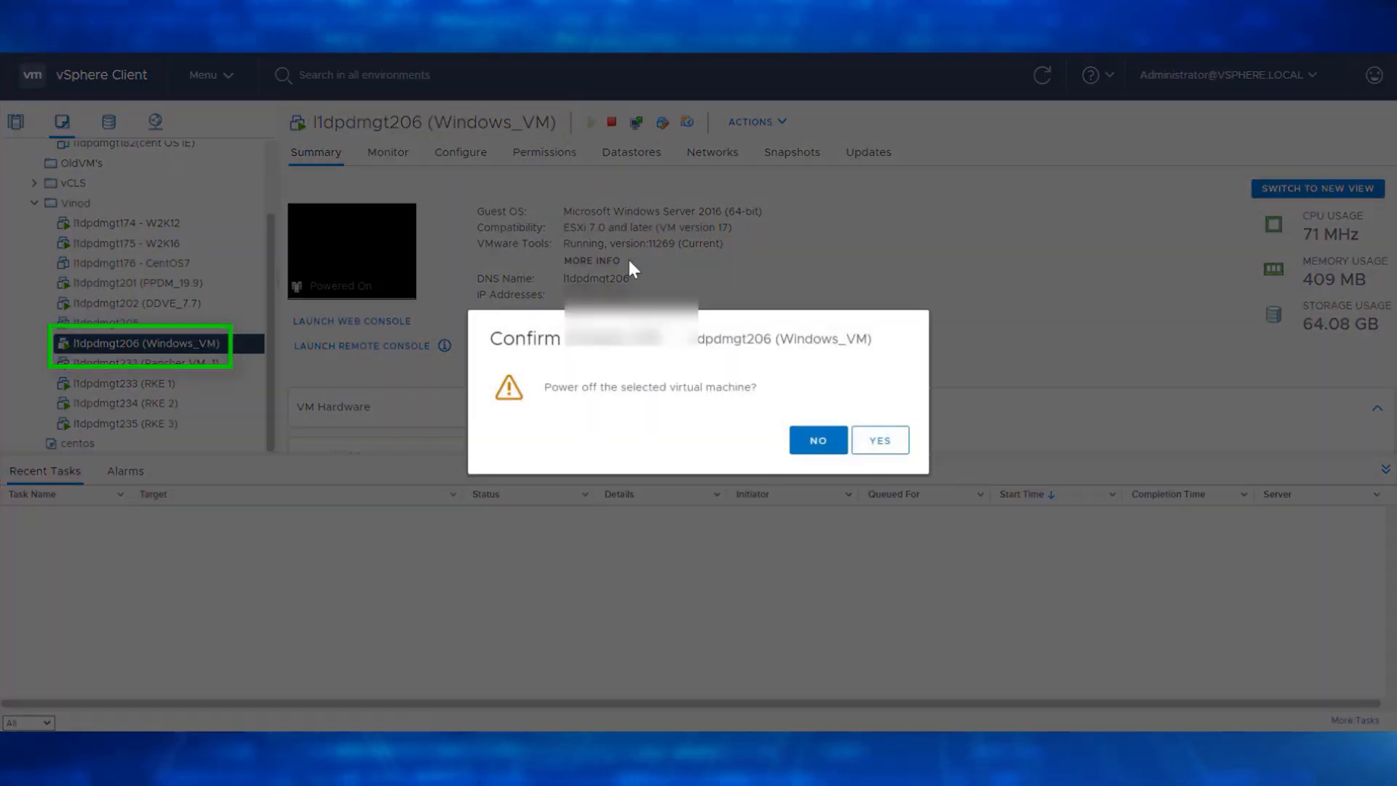
click(880, 439)
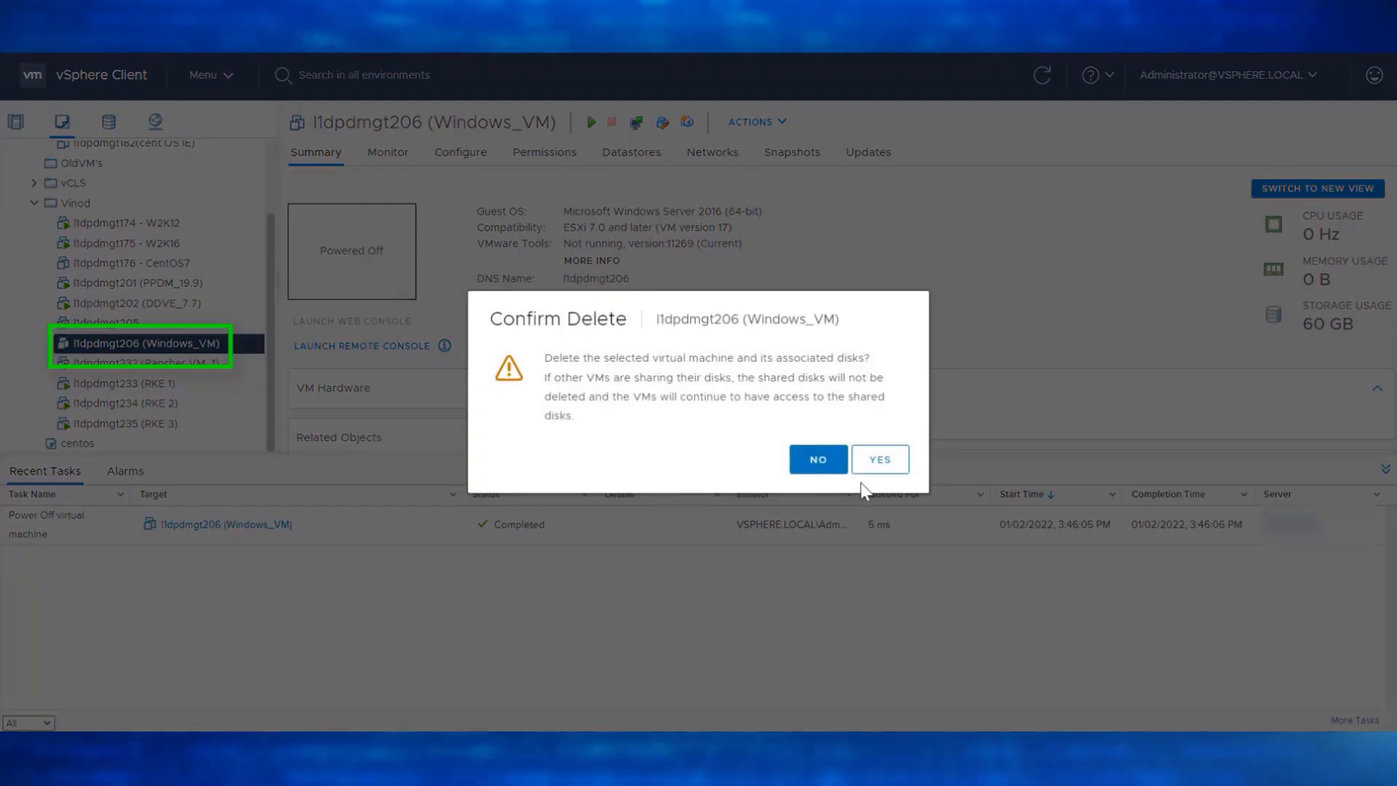
click(880, 459)
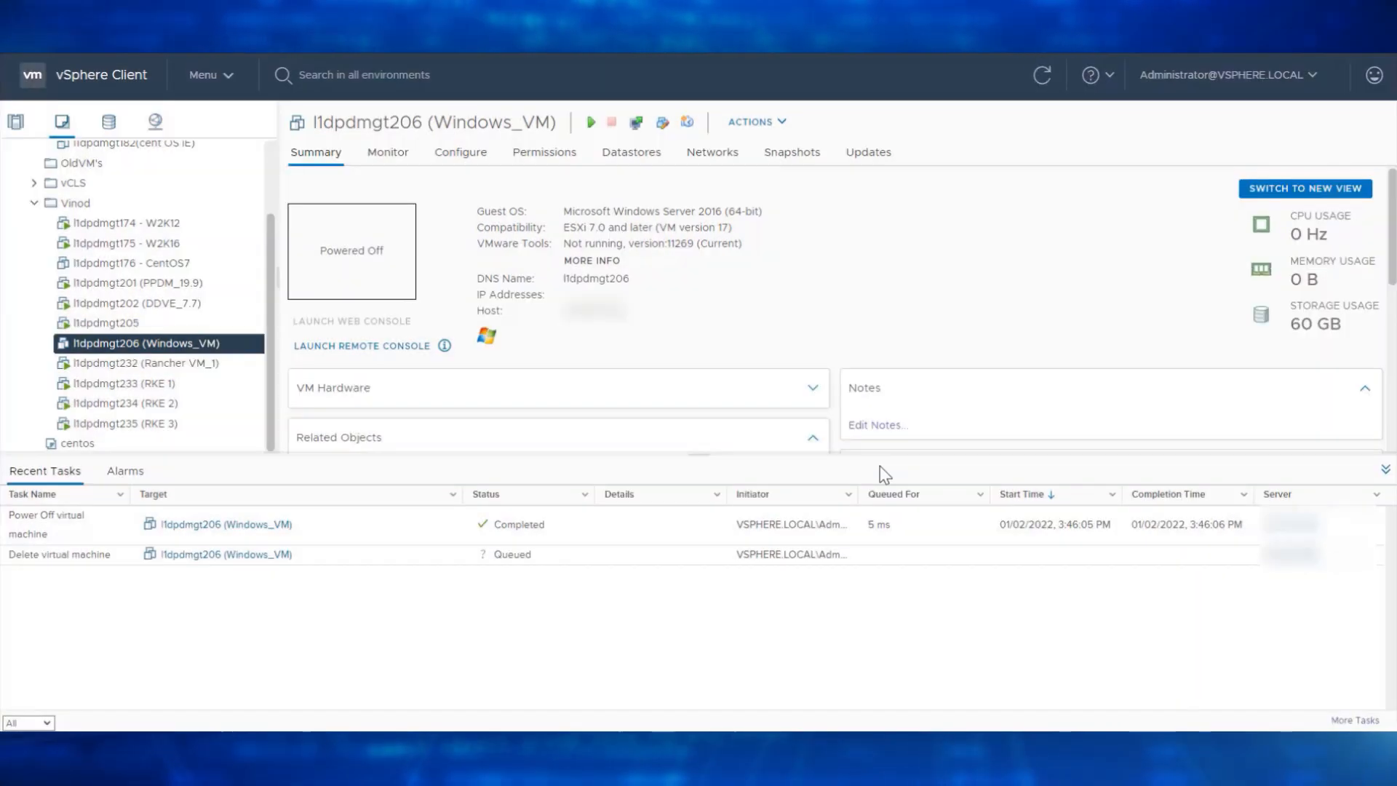
click(71, 203)
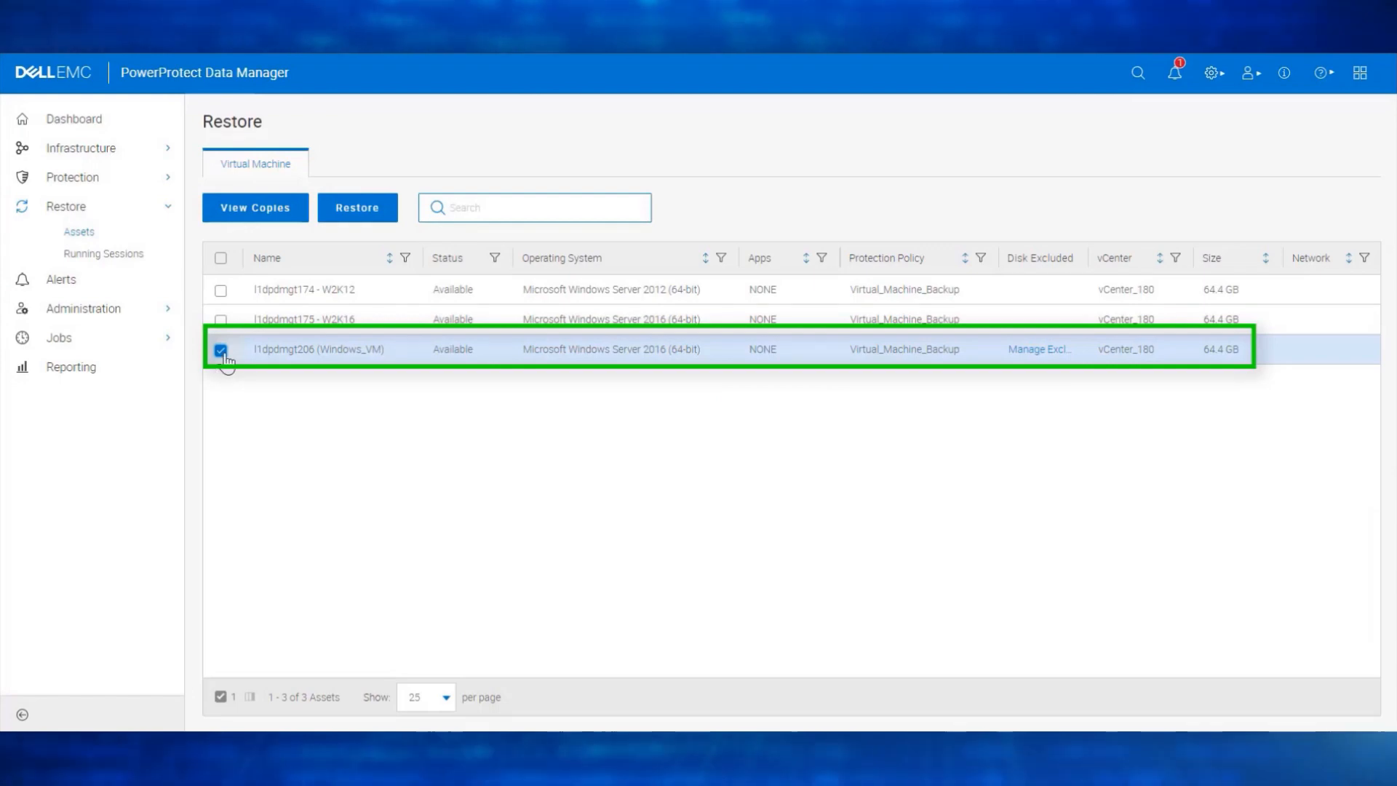
mouse_move(397, 365)
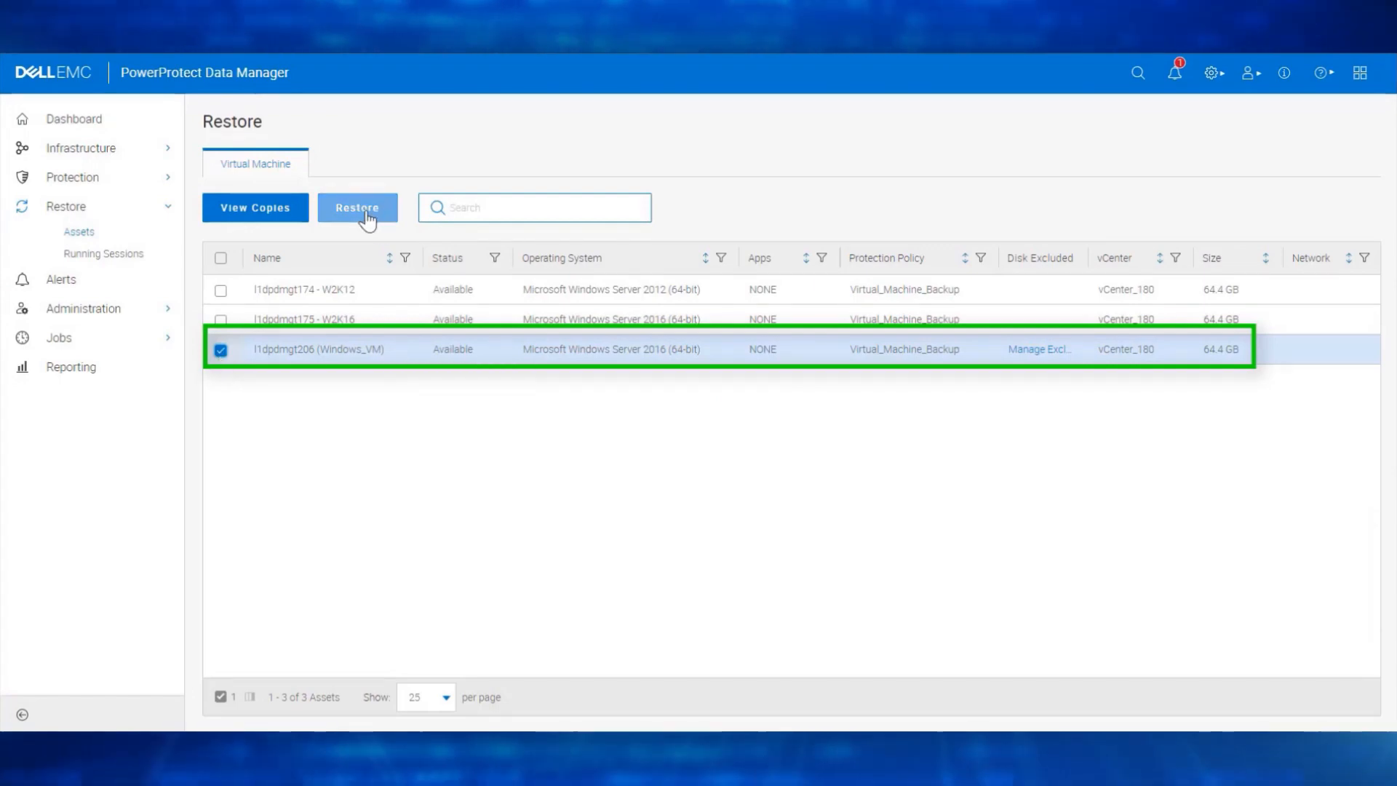
Step: Restore l1dpdmgt206 from its Jan 1, 2022 backup copy and advance to Purpose
click(357, 207)
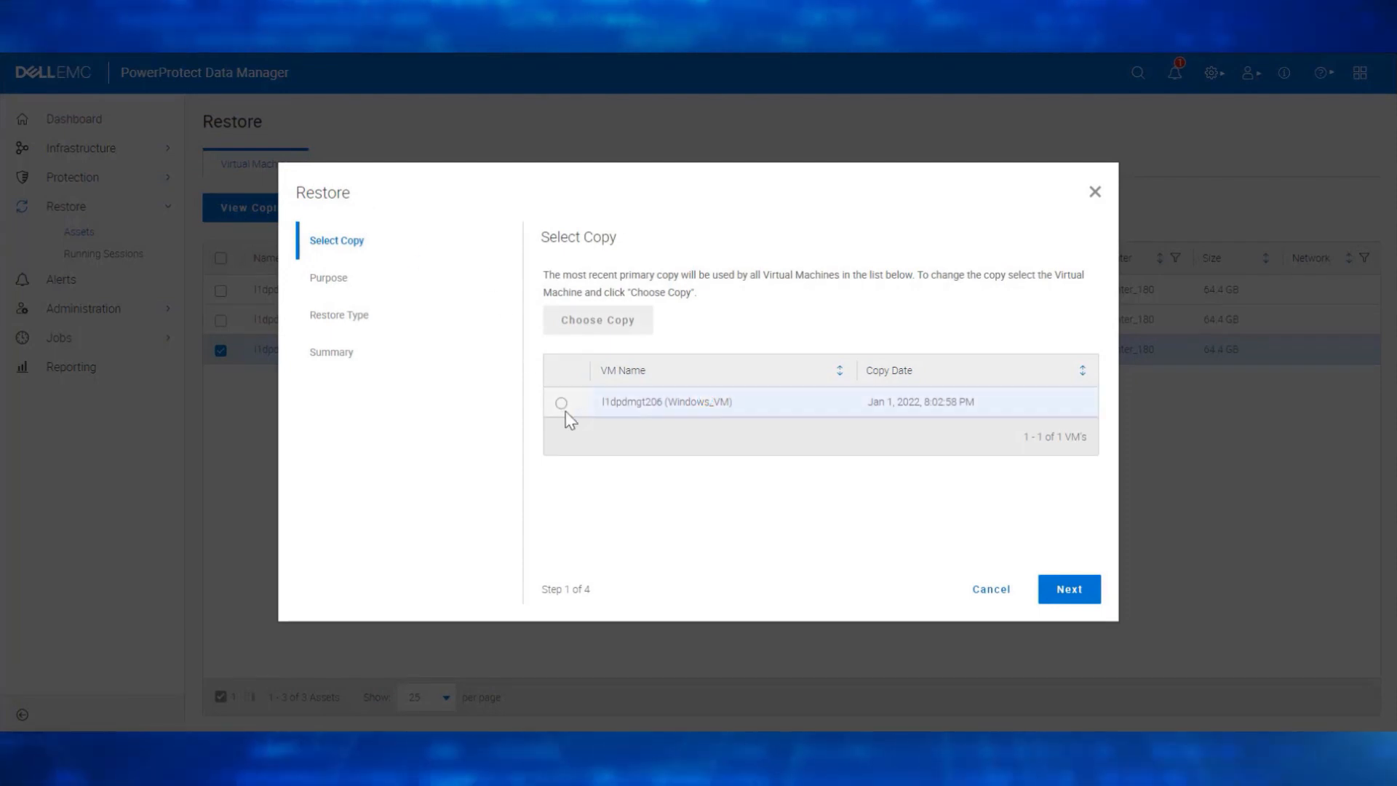
click(561, 403)
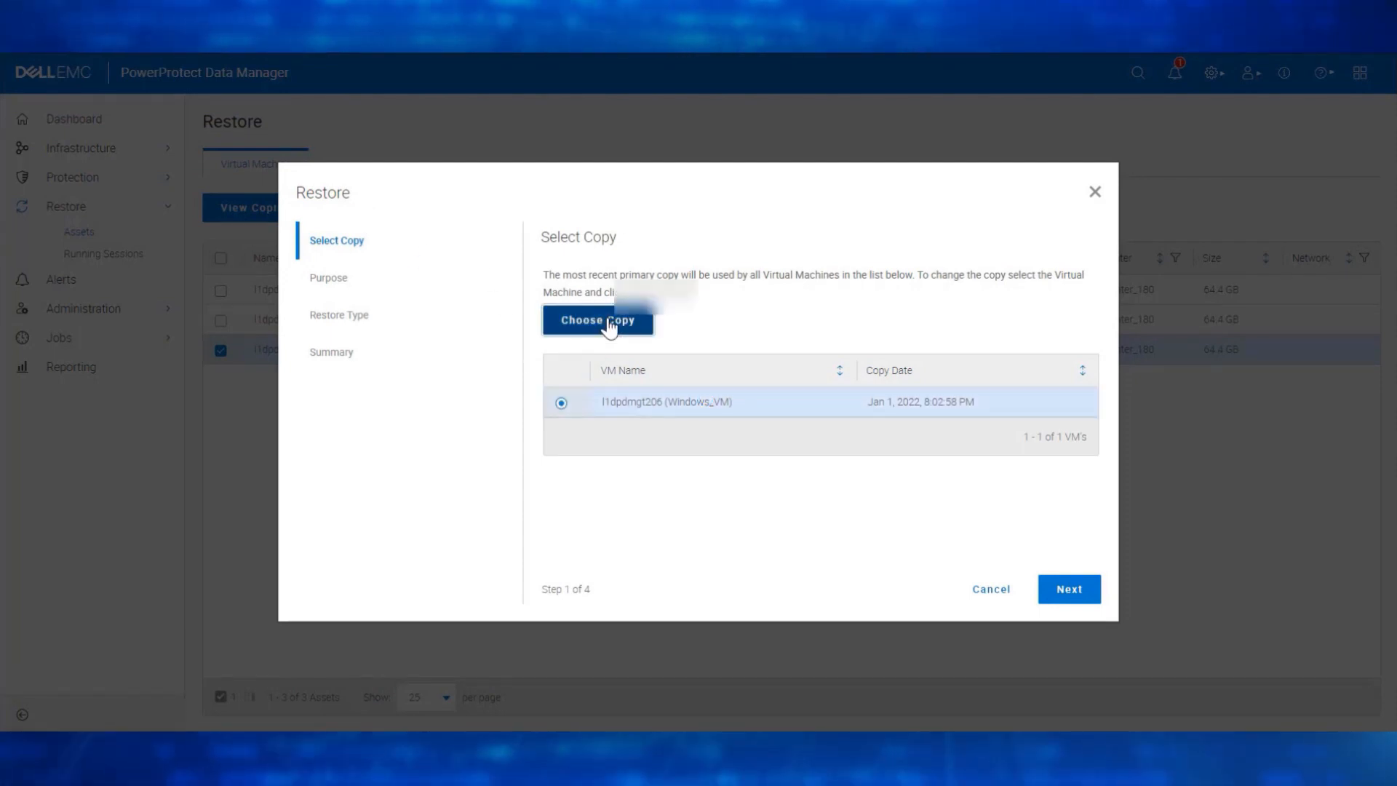
click(598, 320)
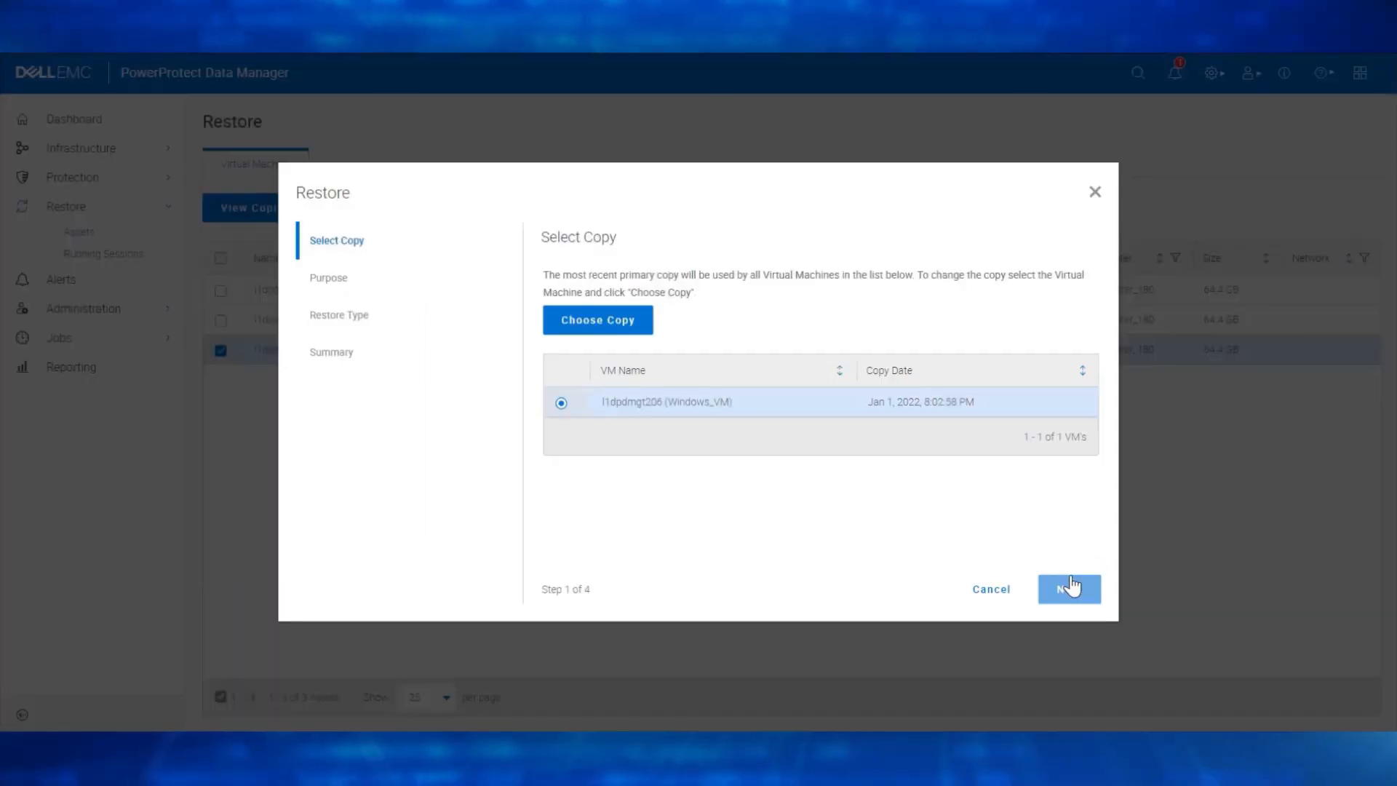
click(1070, 588)
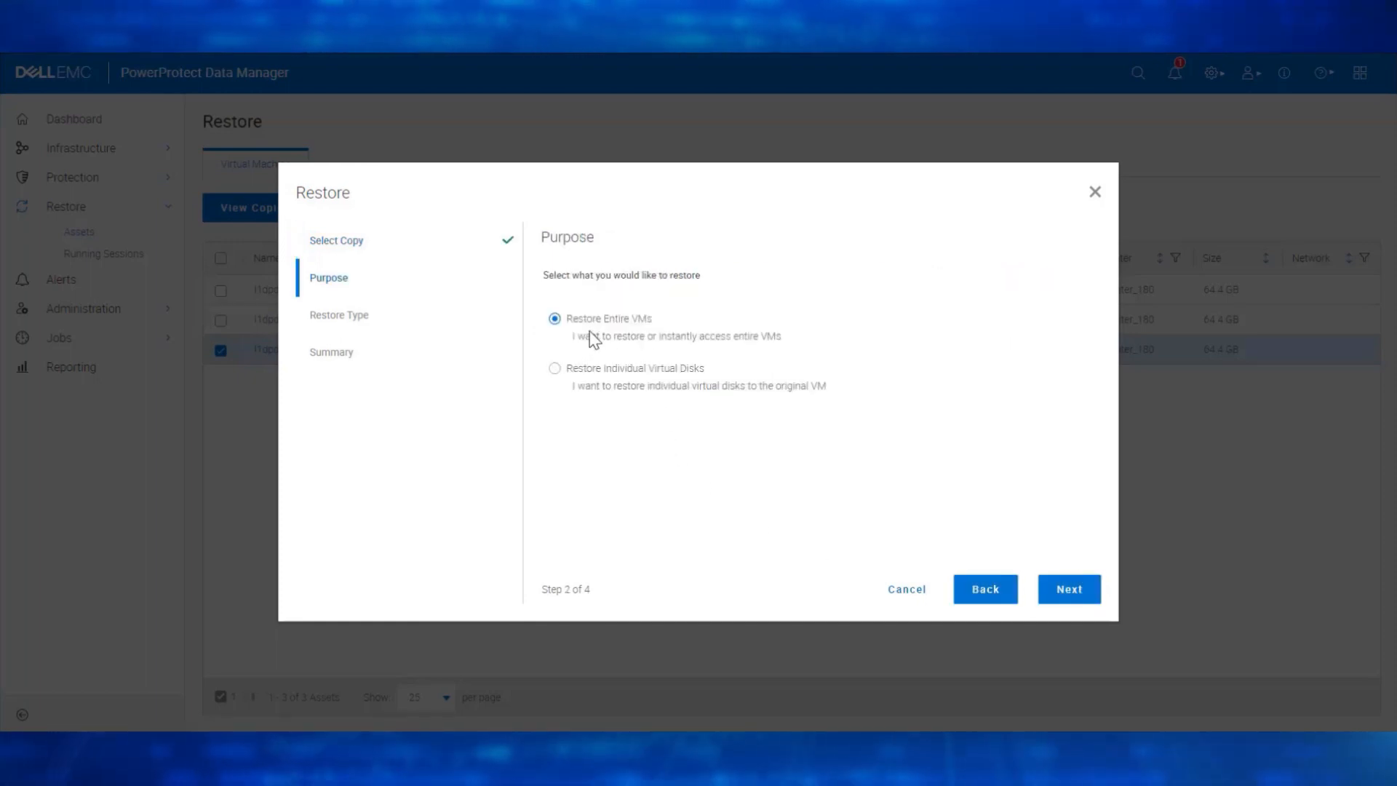
Step: Choose entire-VM Instant Access restore into vCenter_180's Solutions_TME, picking a Solutions host
click(1069, 589)
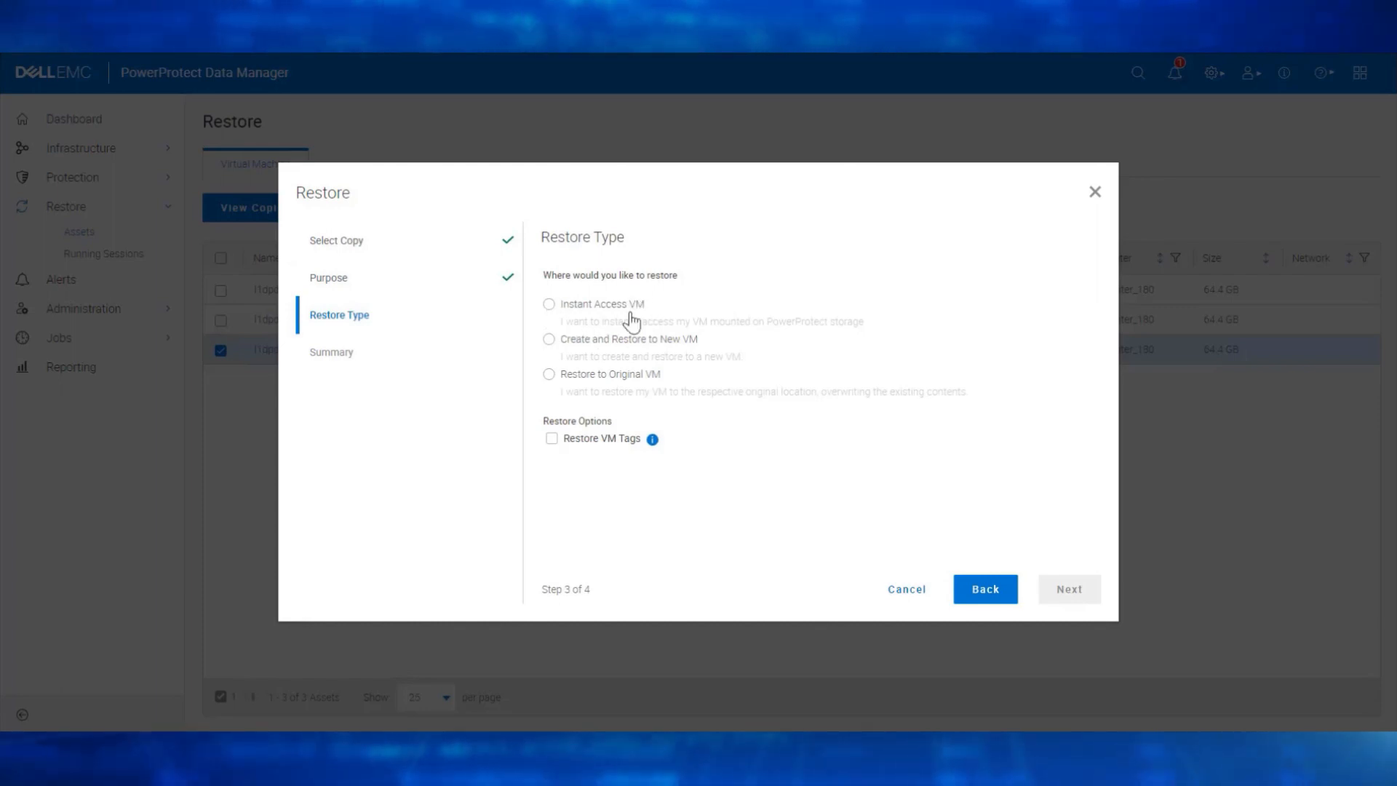
click(549, 304)
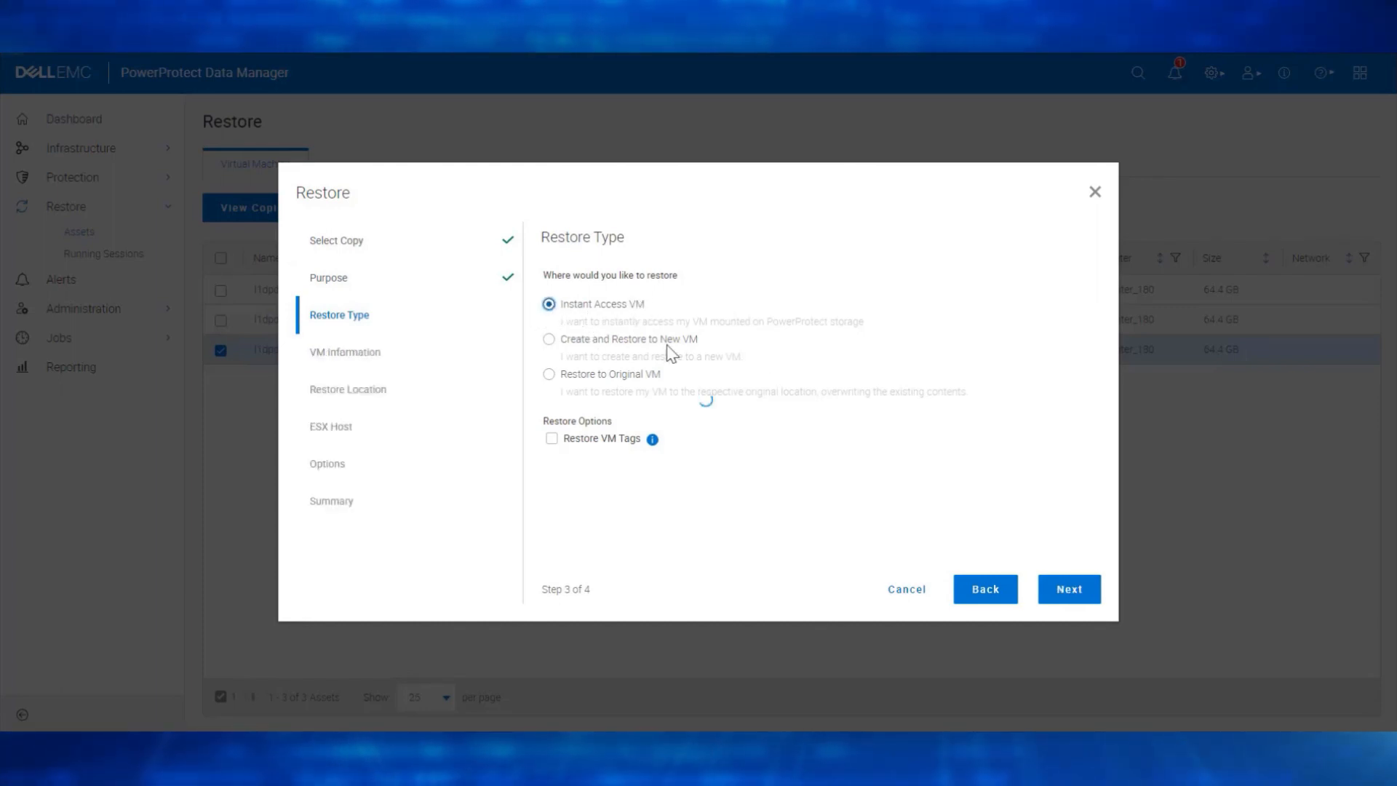
click(1068, 589)
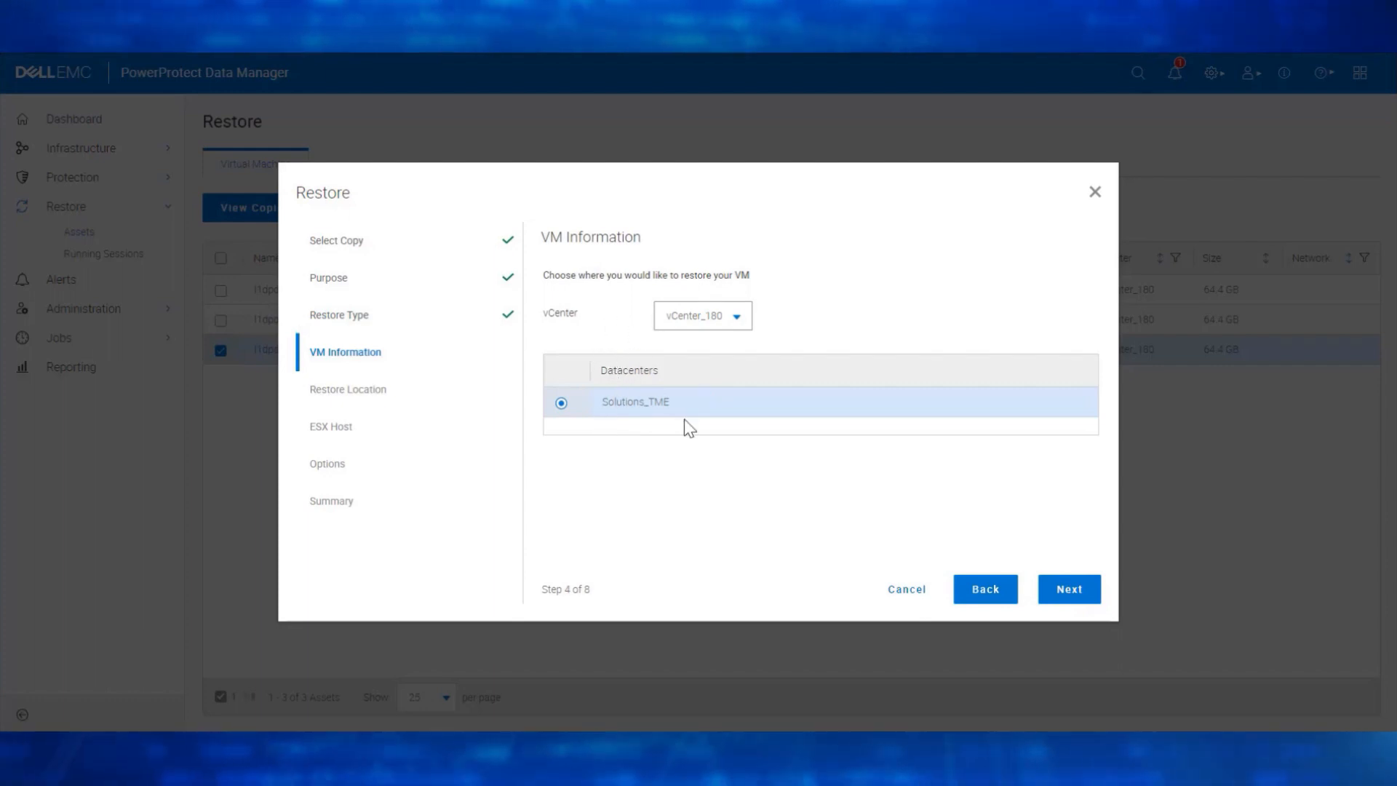
click(1069, 588)
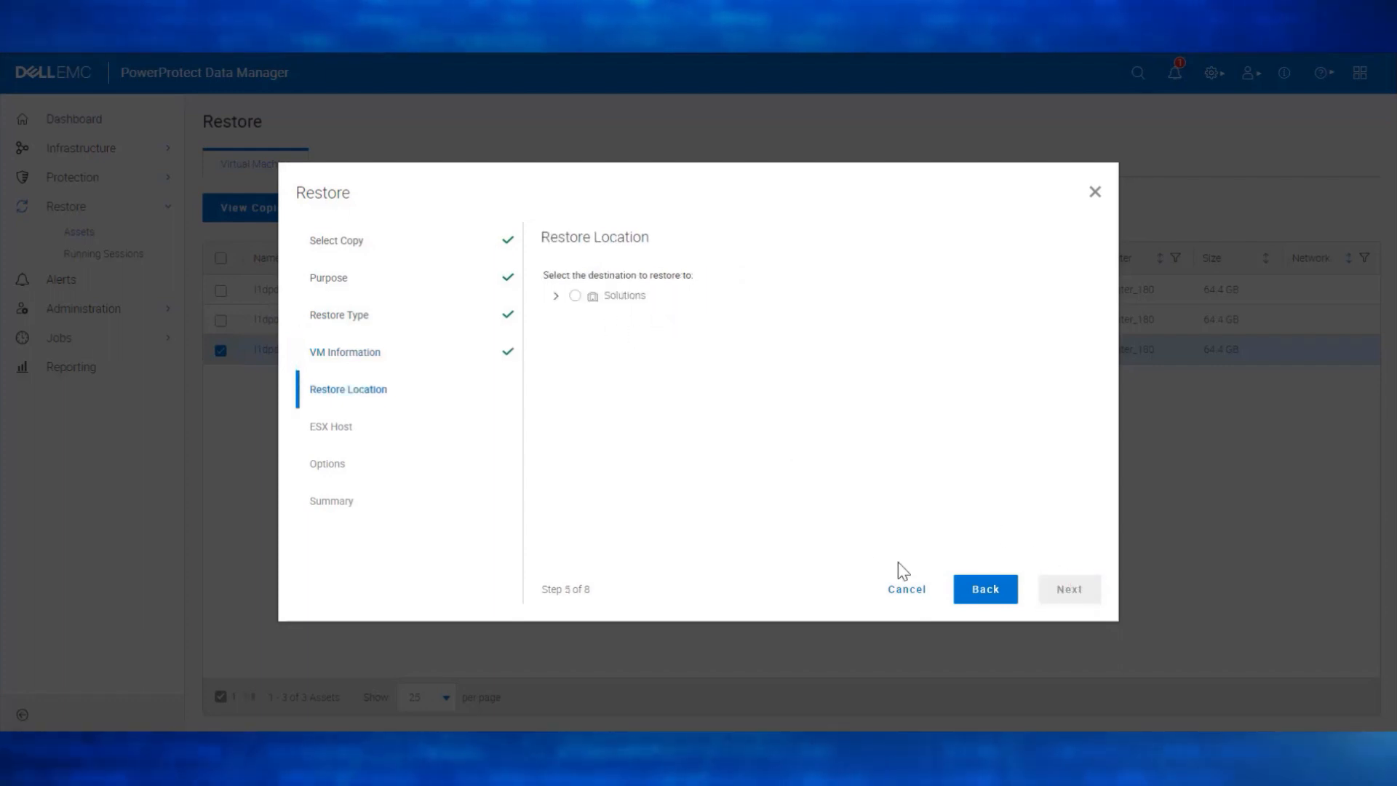
click(556, 296)
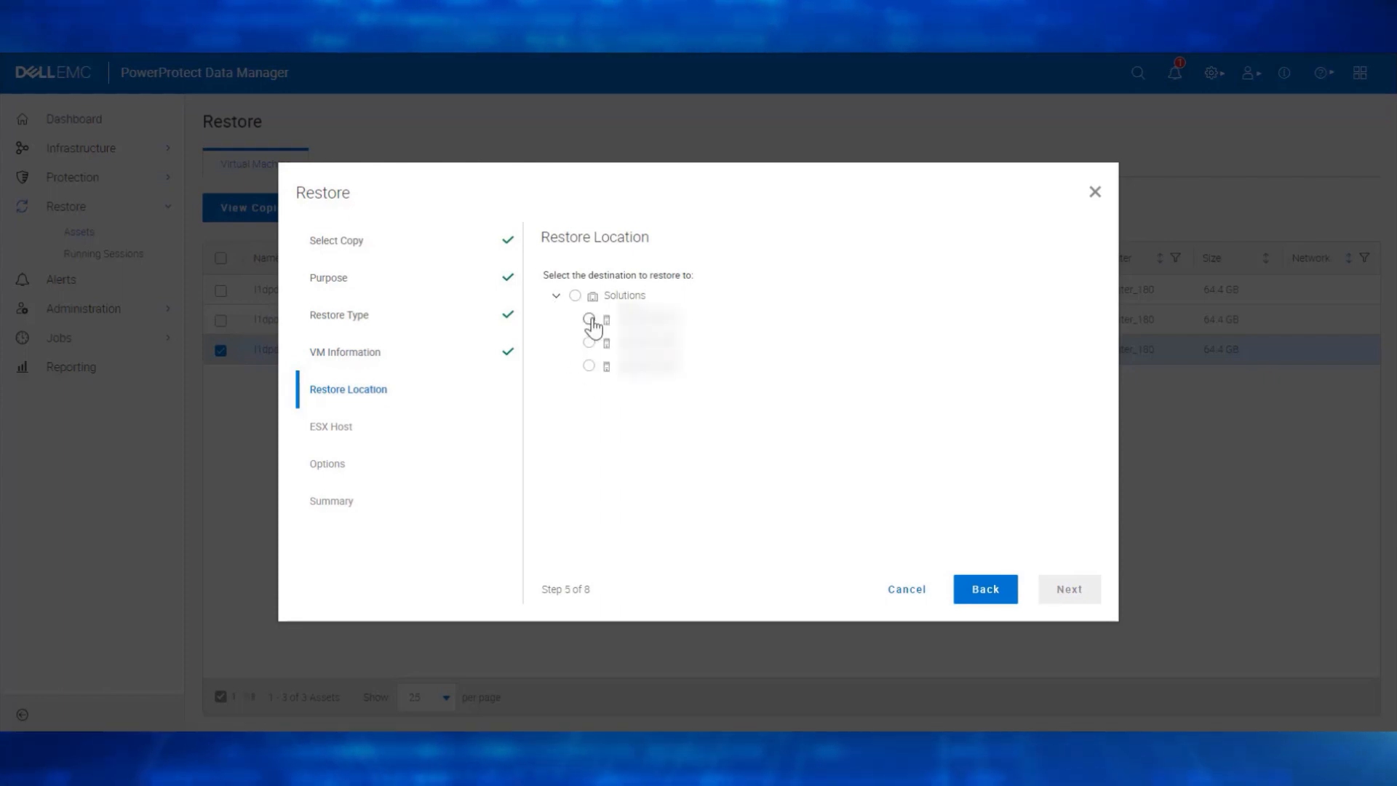
click(1069, 589)
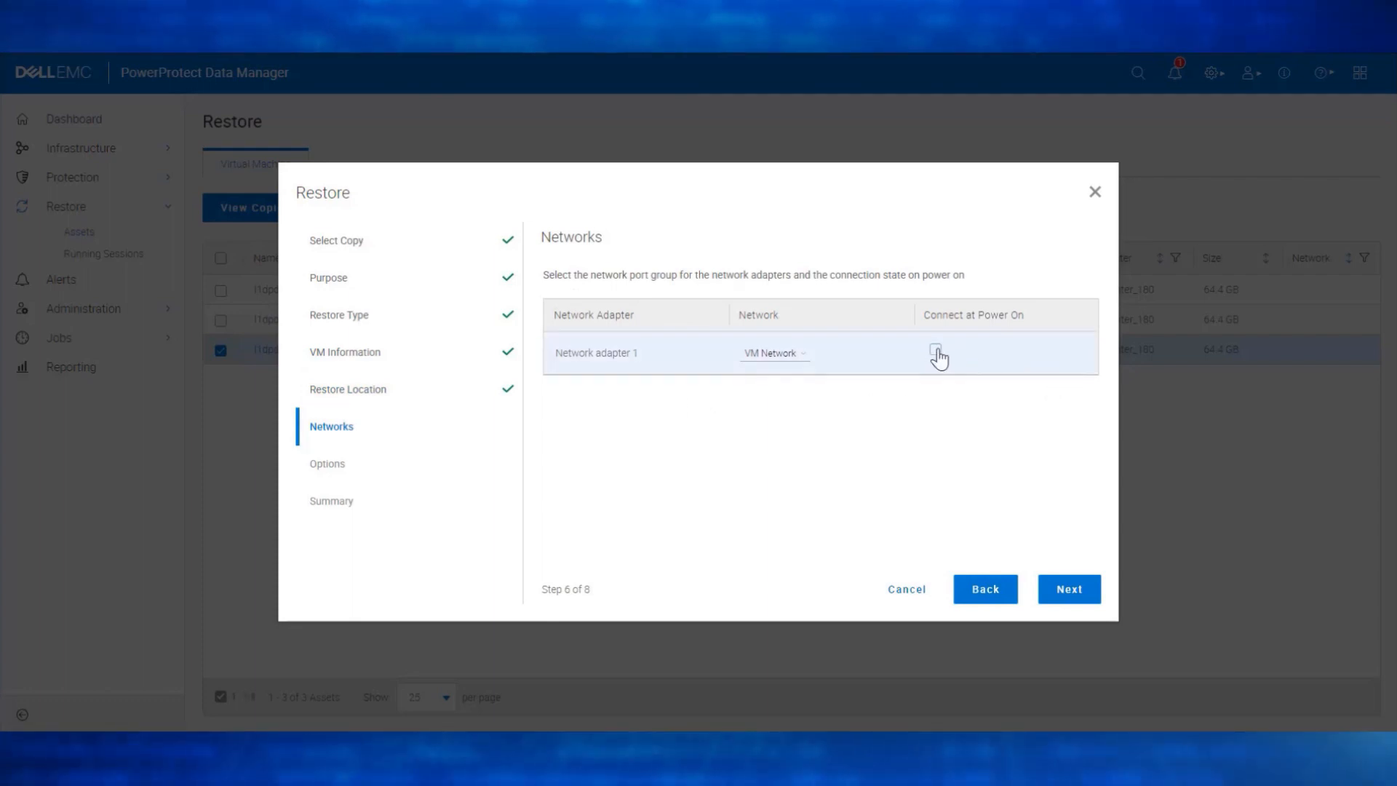
Step: Name the VM l1dpdmgt206_Instant_Access, disable power-on, and launch the restore
click(1068, 589)
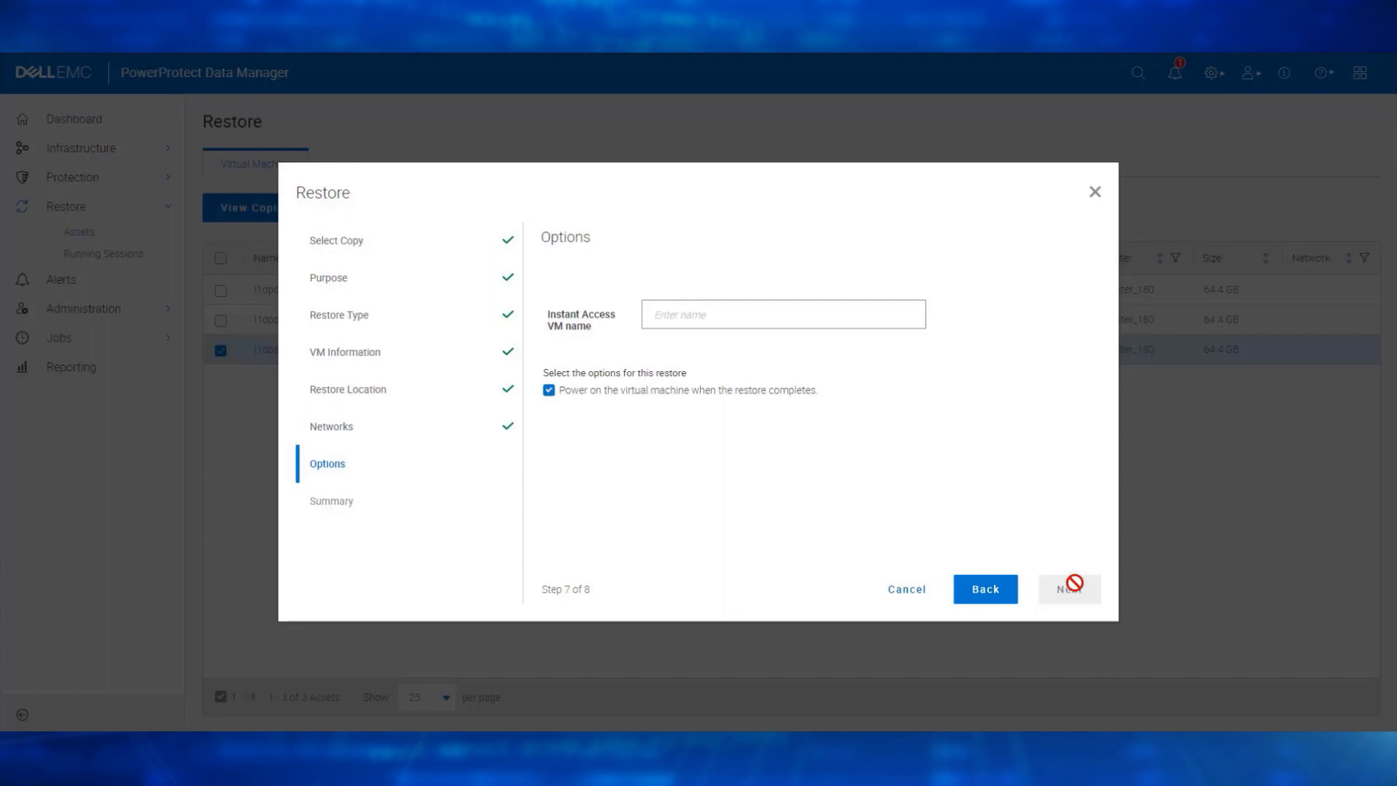
click(782, 315)
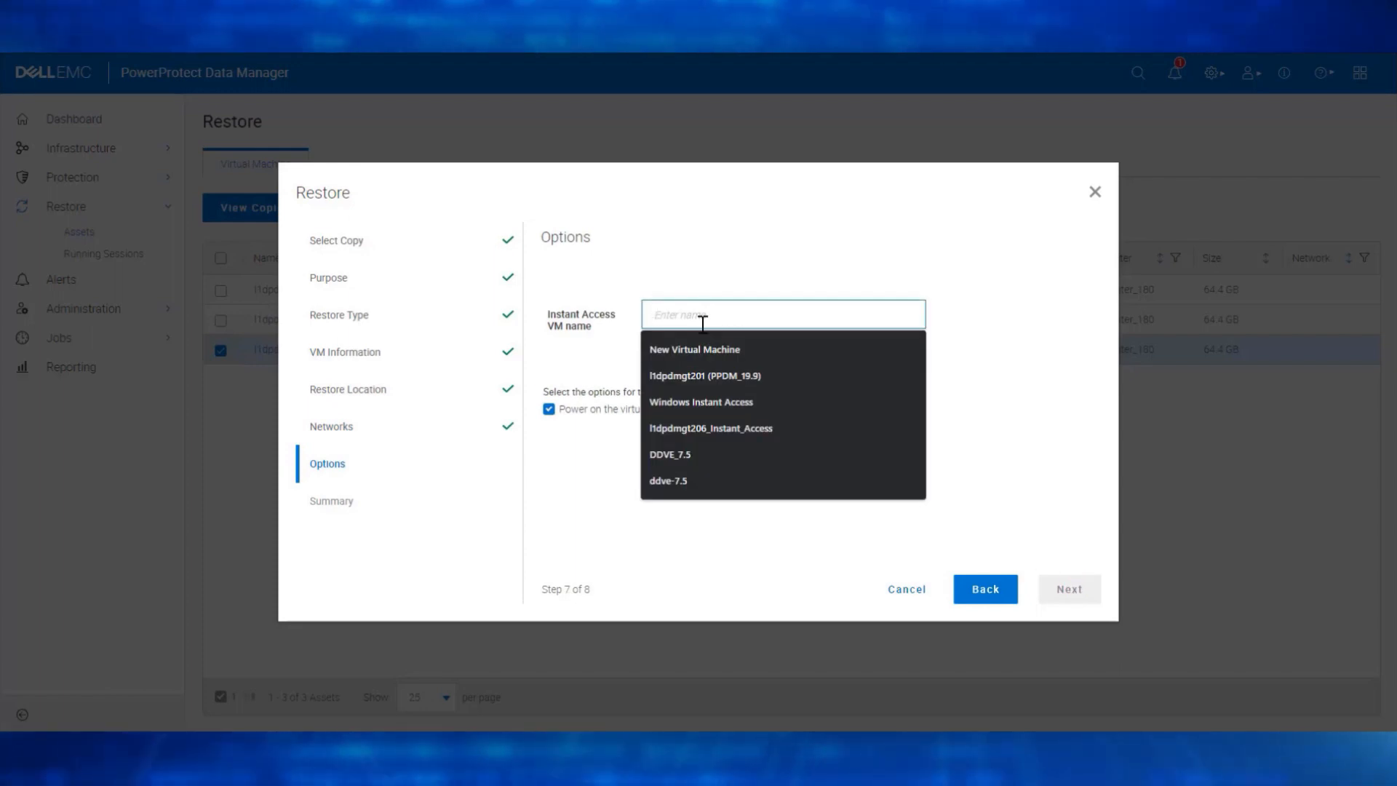
click(711, 427)
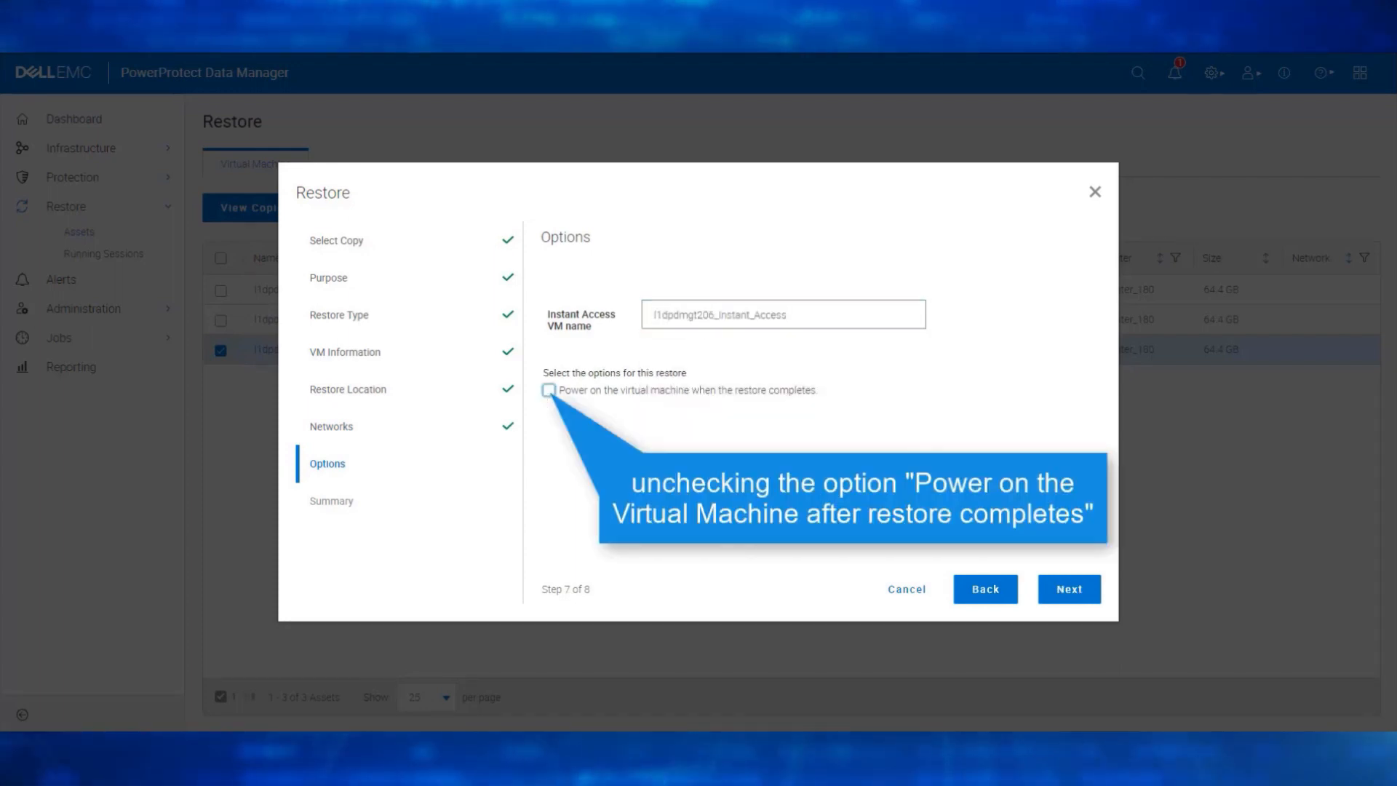
click(1068, 588)
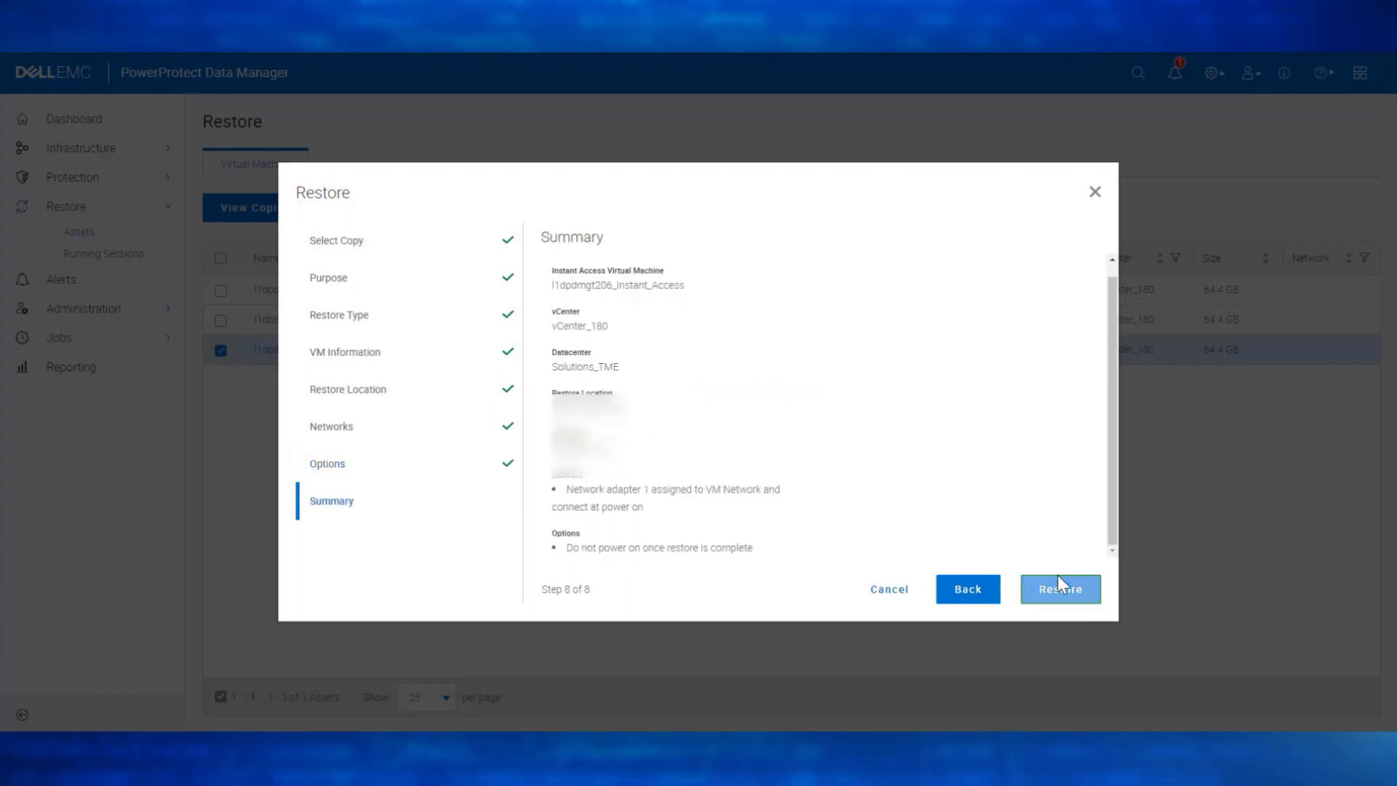
click(1060, 589)
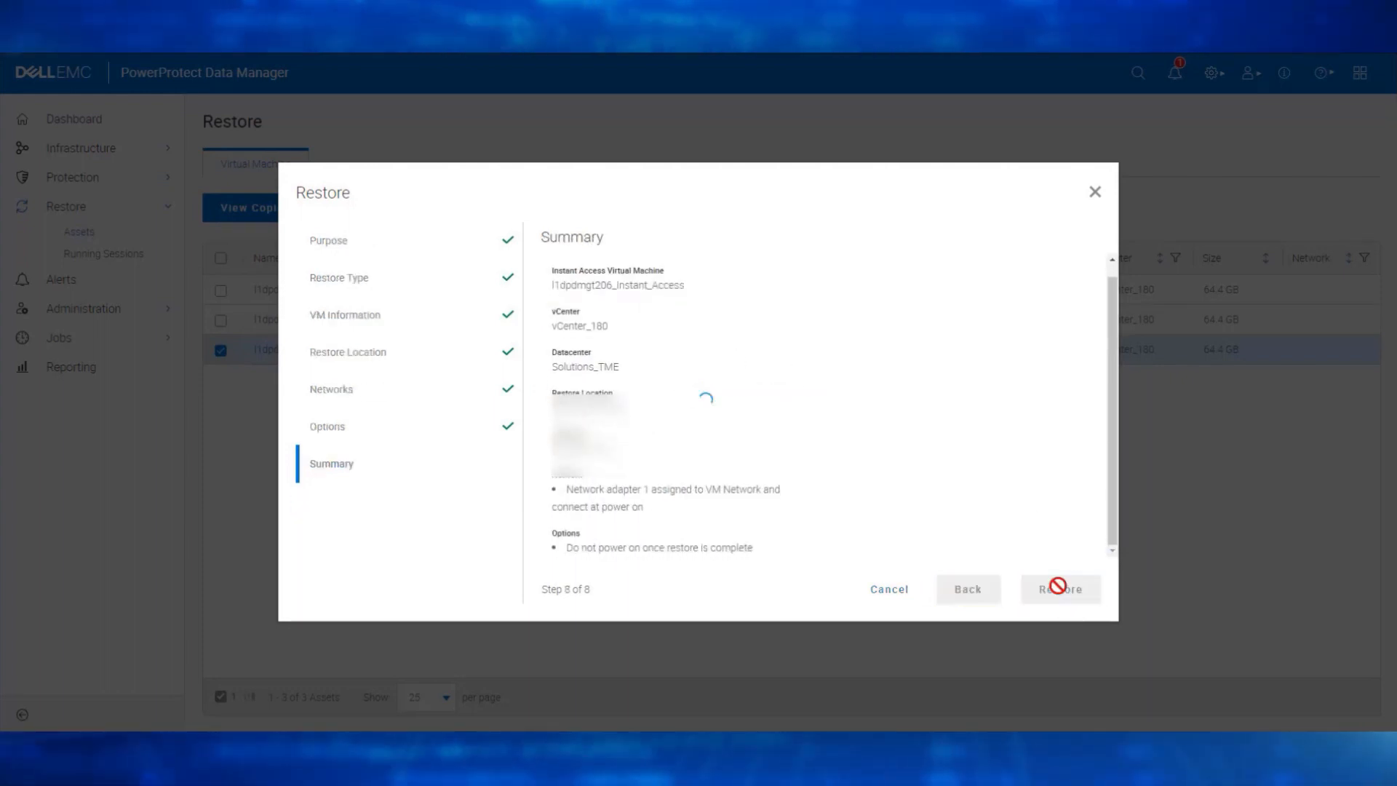
click(1059, 588)
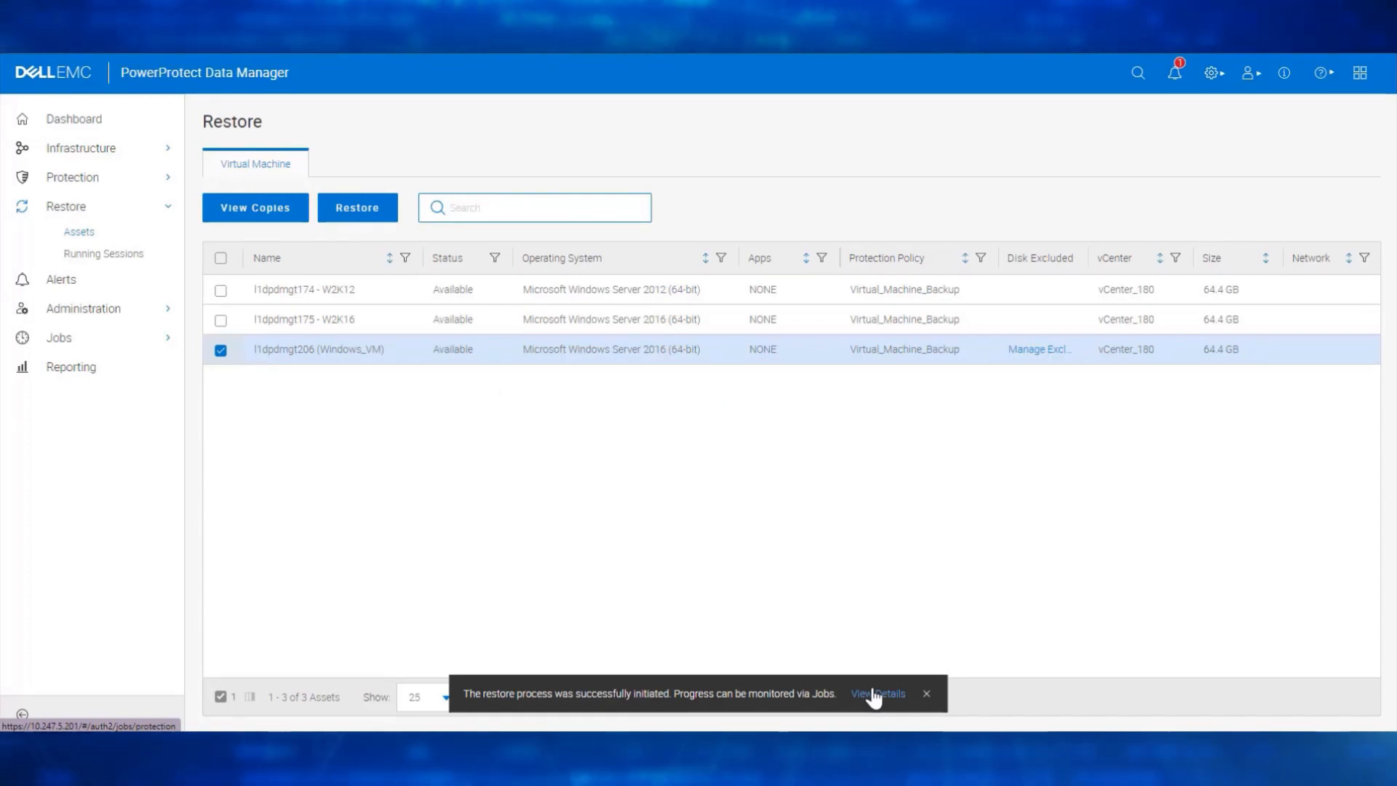
Step: Filter Protection Jobs to In Progress, showing the Instant Access restore at 0%
click(877, 693)
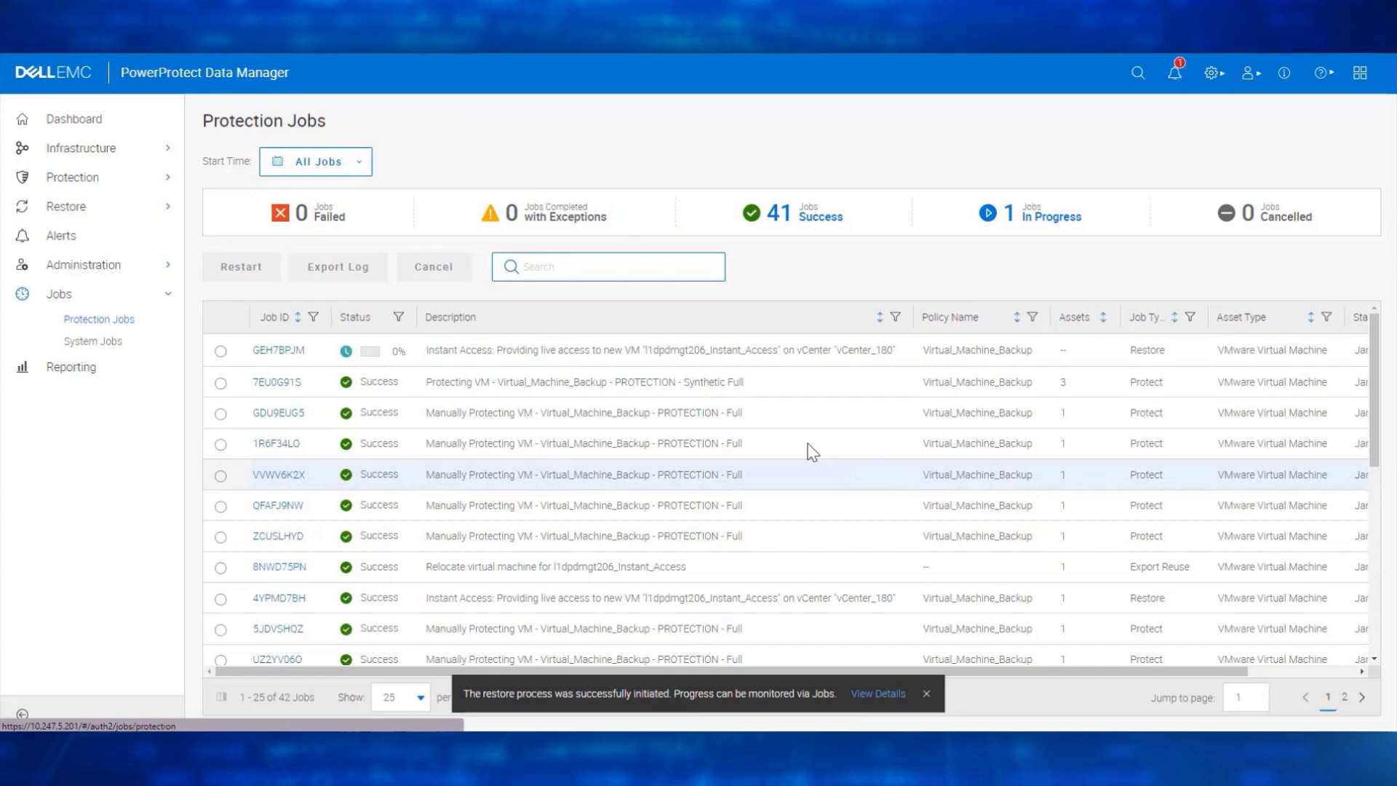
click(1051, 214)
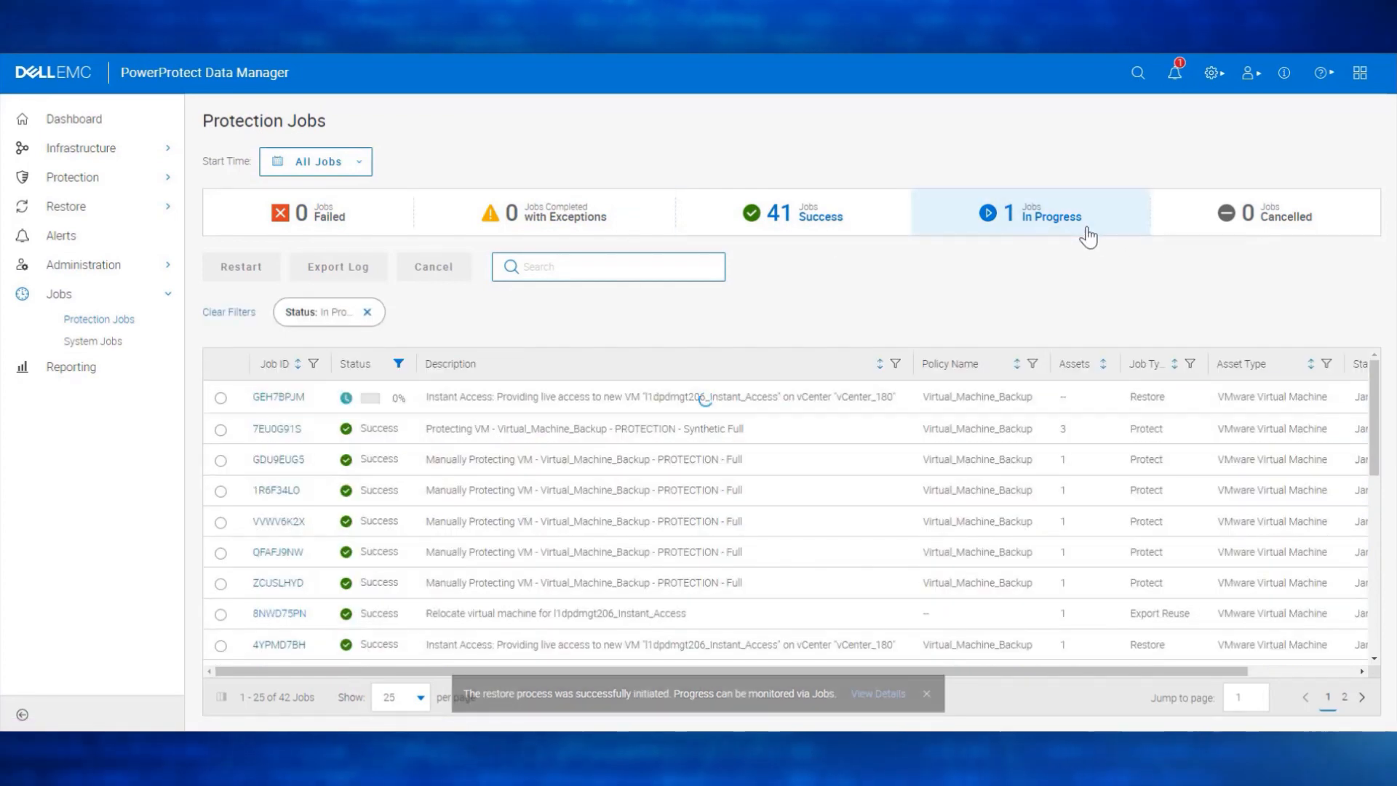
click(1030, 211)
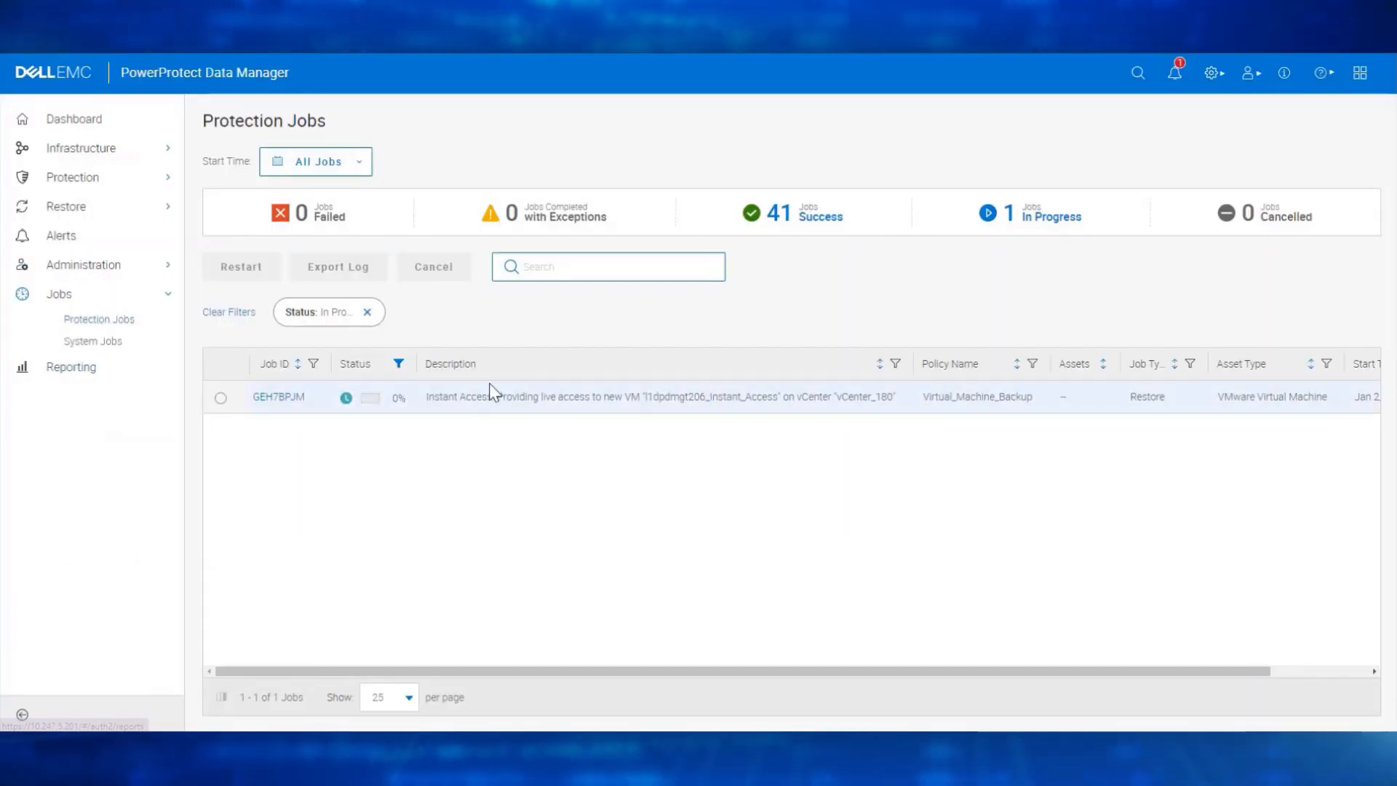
click(65, 206)
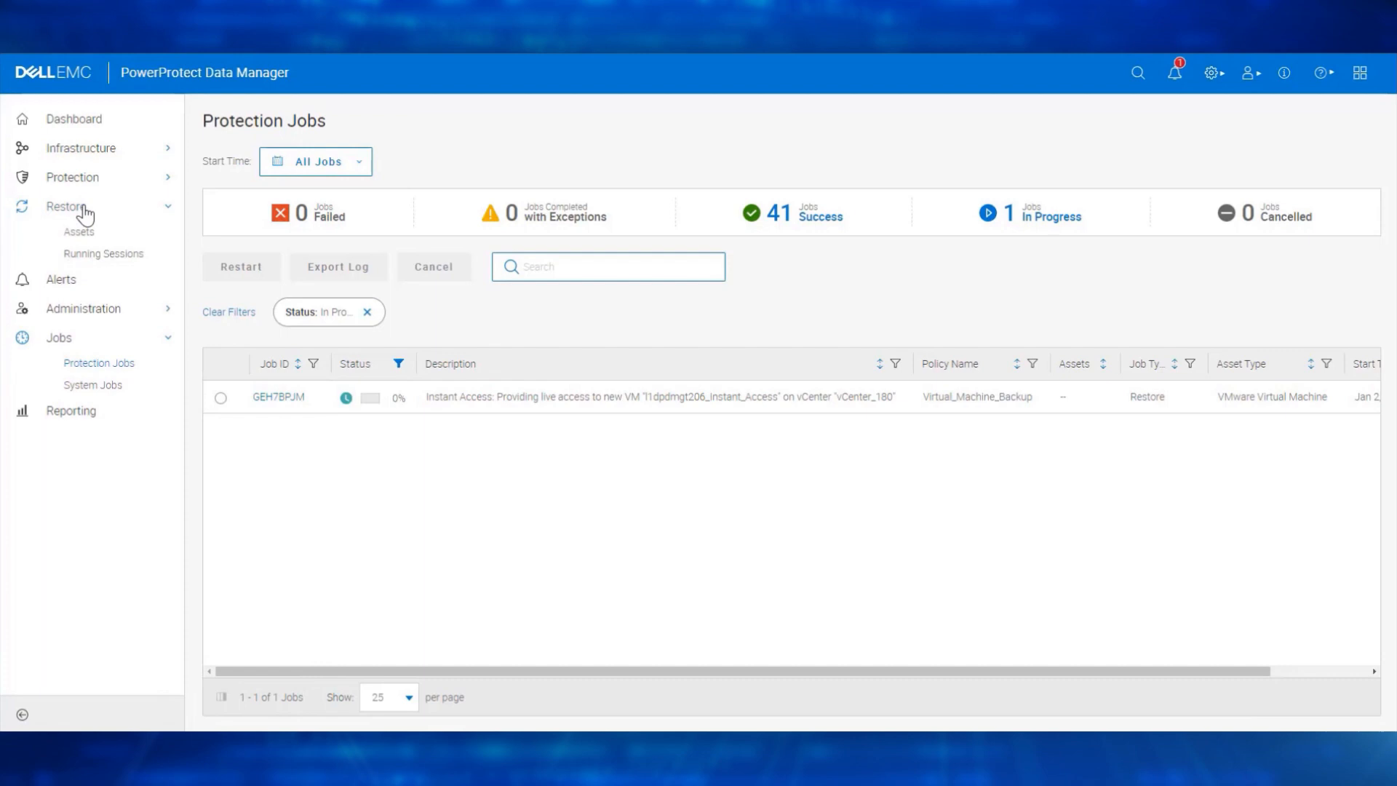
Step: Open Restore > Running Sessions to see the l1dpdmgt206_Instant_Access Live VM Mount
click(103, 253)
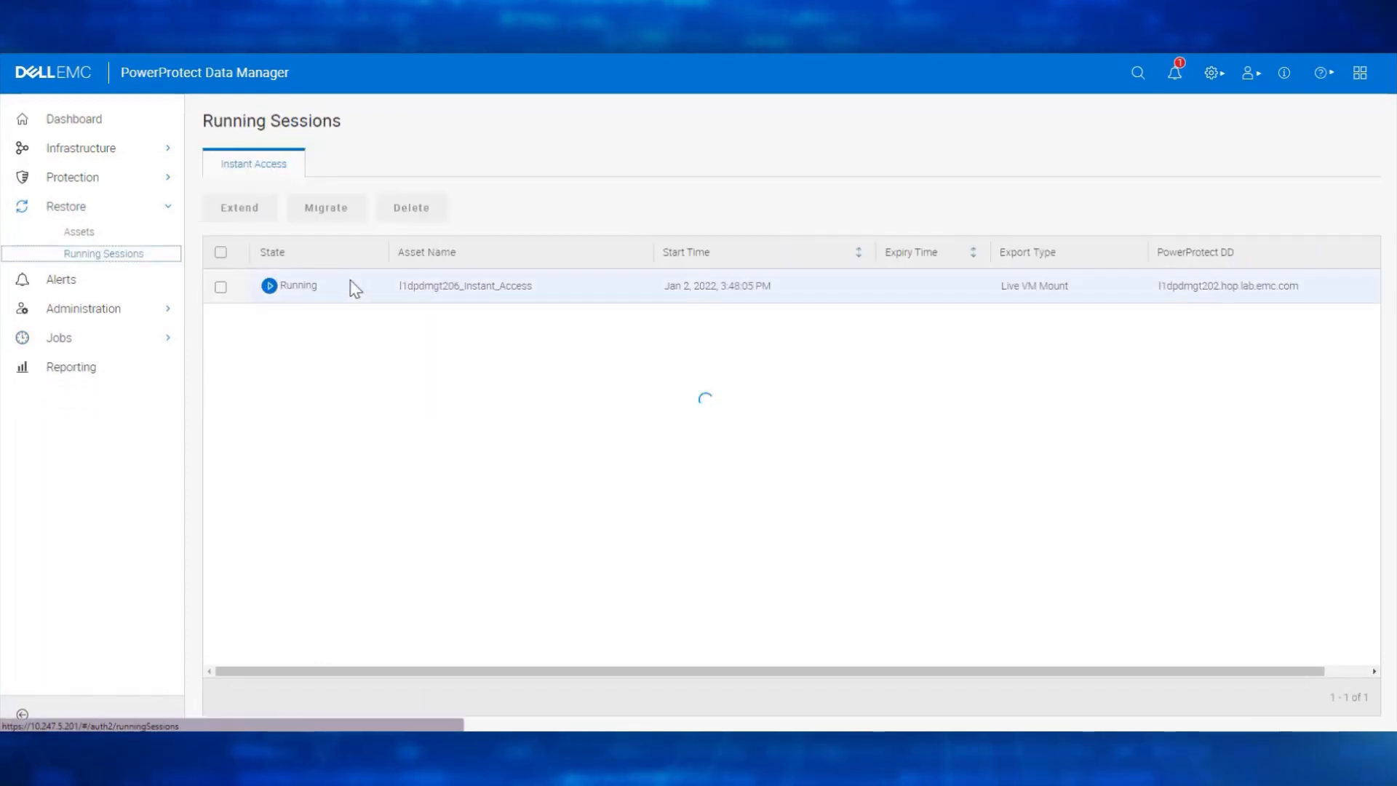
mouse_move(469, 398)
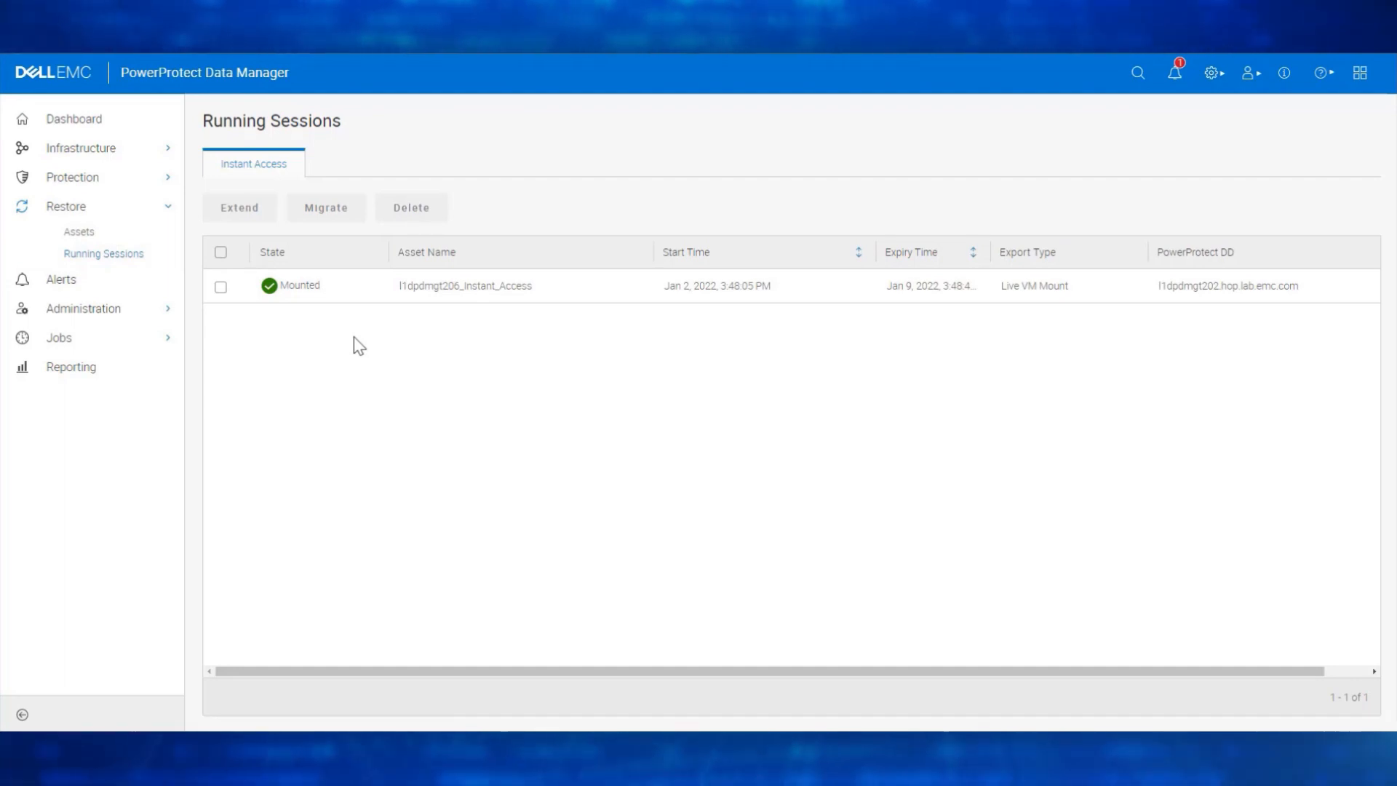
mouse_move(397, 301)
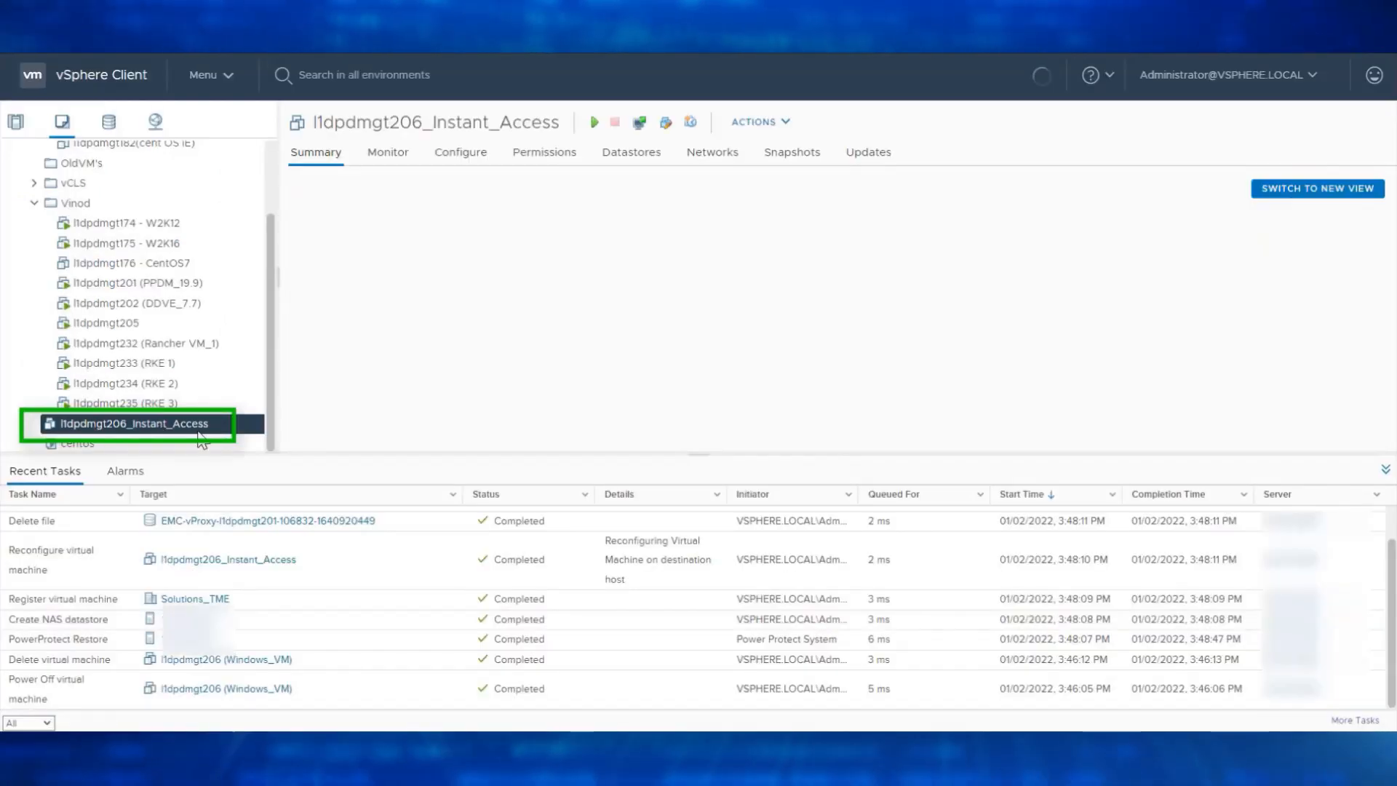
Step: Select l1dpdmgt206_Instant_Access in VMs and Templates and review its powered-off Summary
click(136, 424)
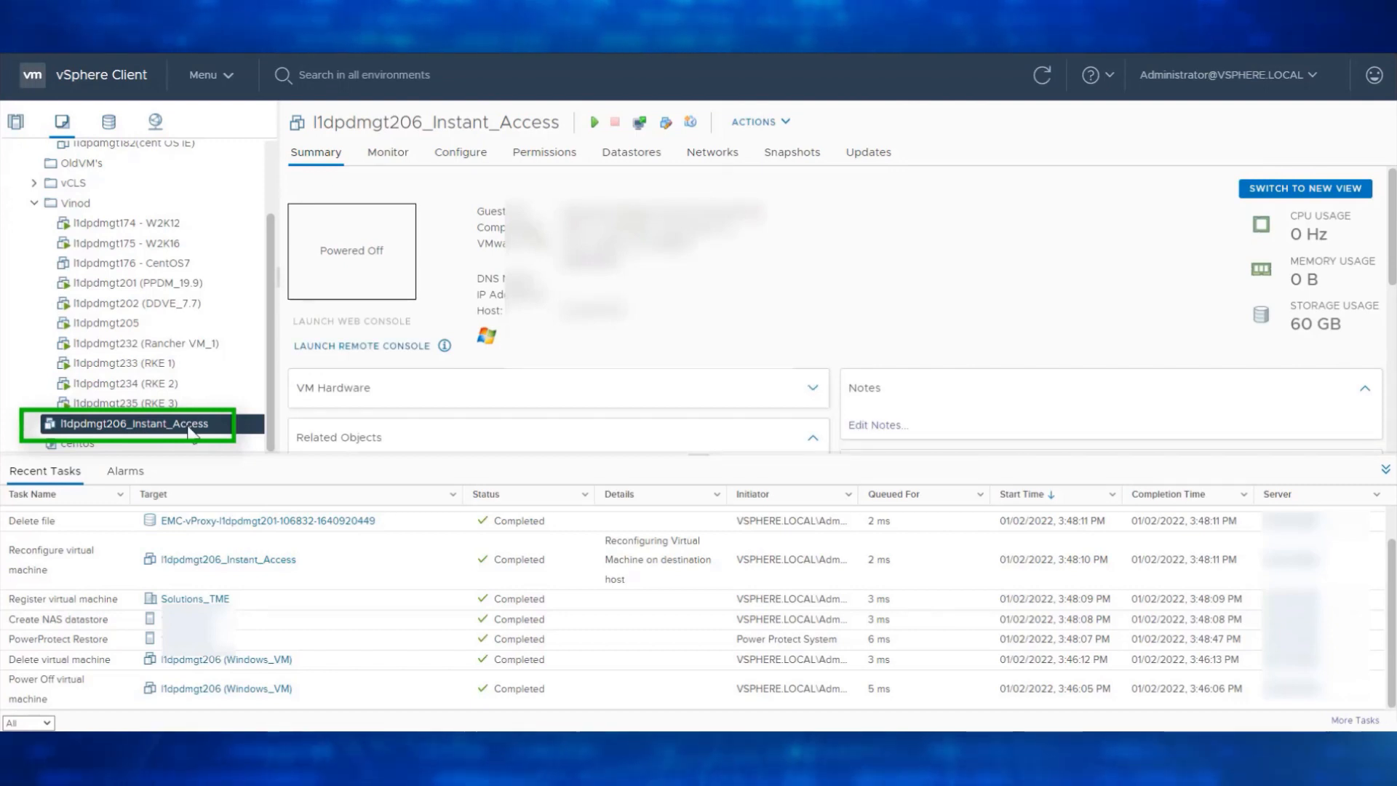
scroll(down, 3)
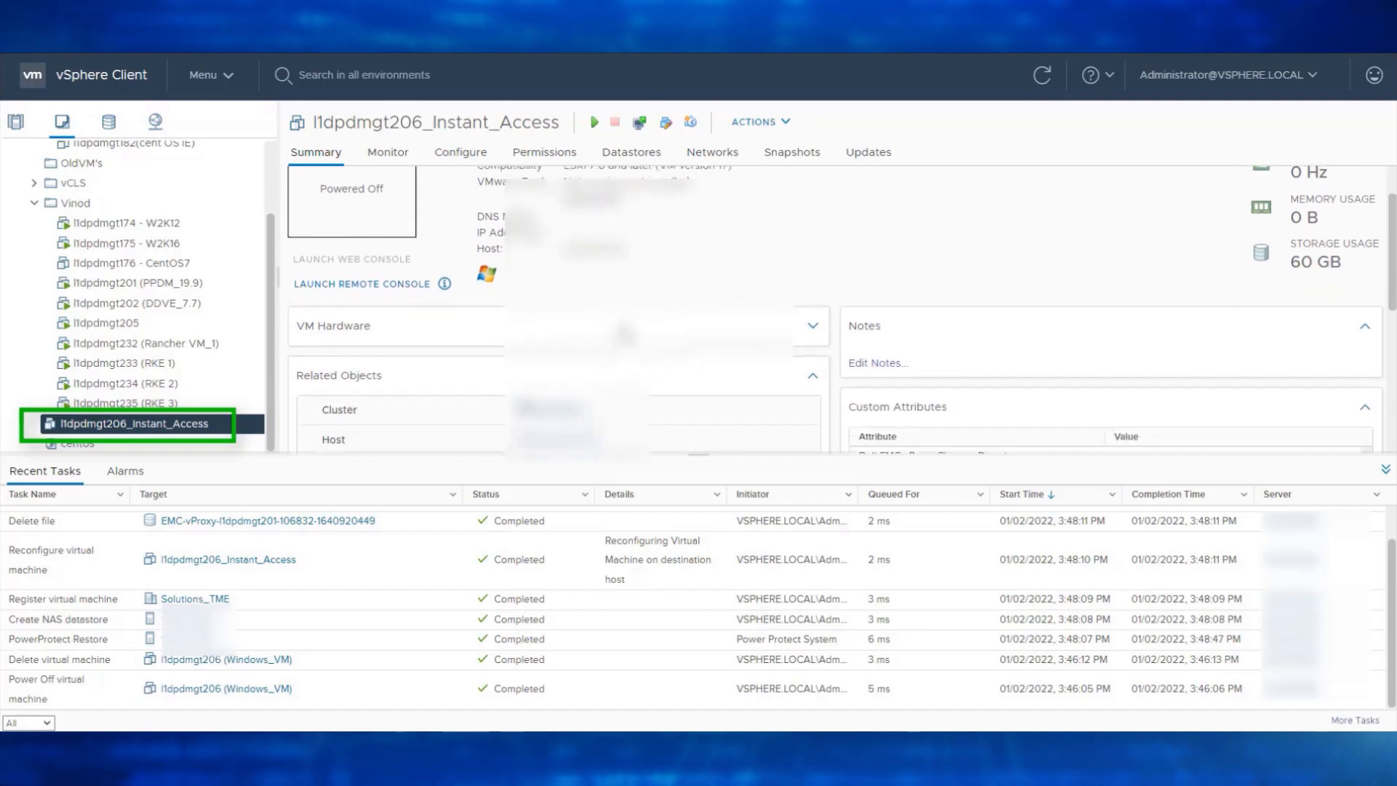
scroll(down, 3)
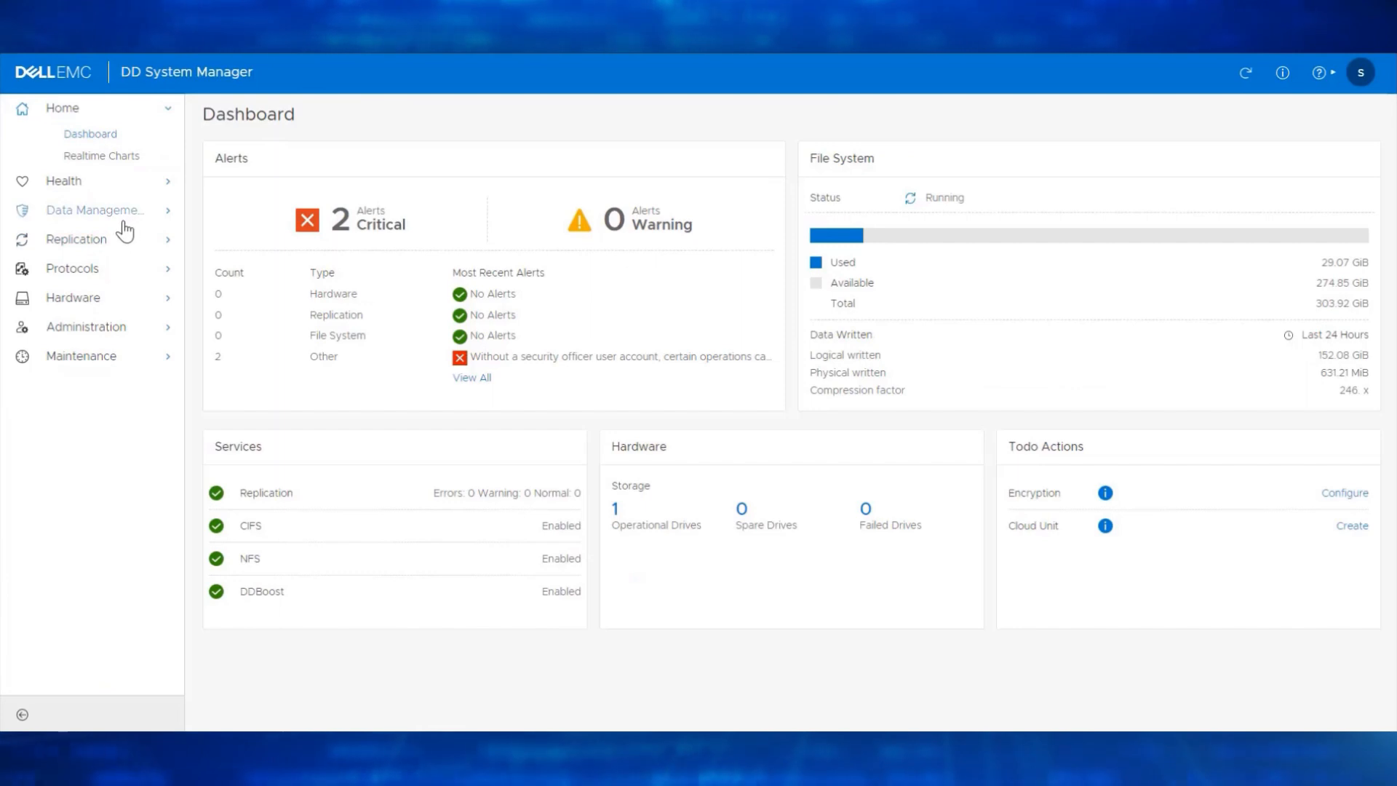
Step: Review the vProxy export under Protocols > NFS, then view active NFS clients
click(72, 268)
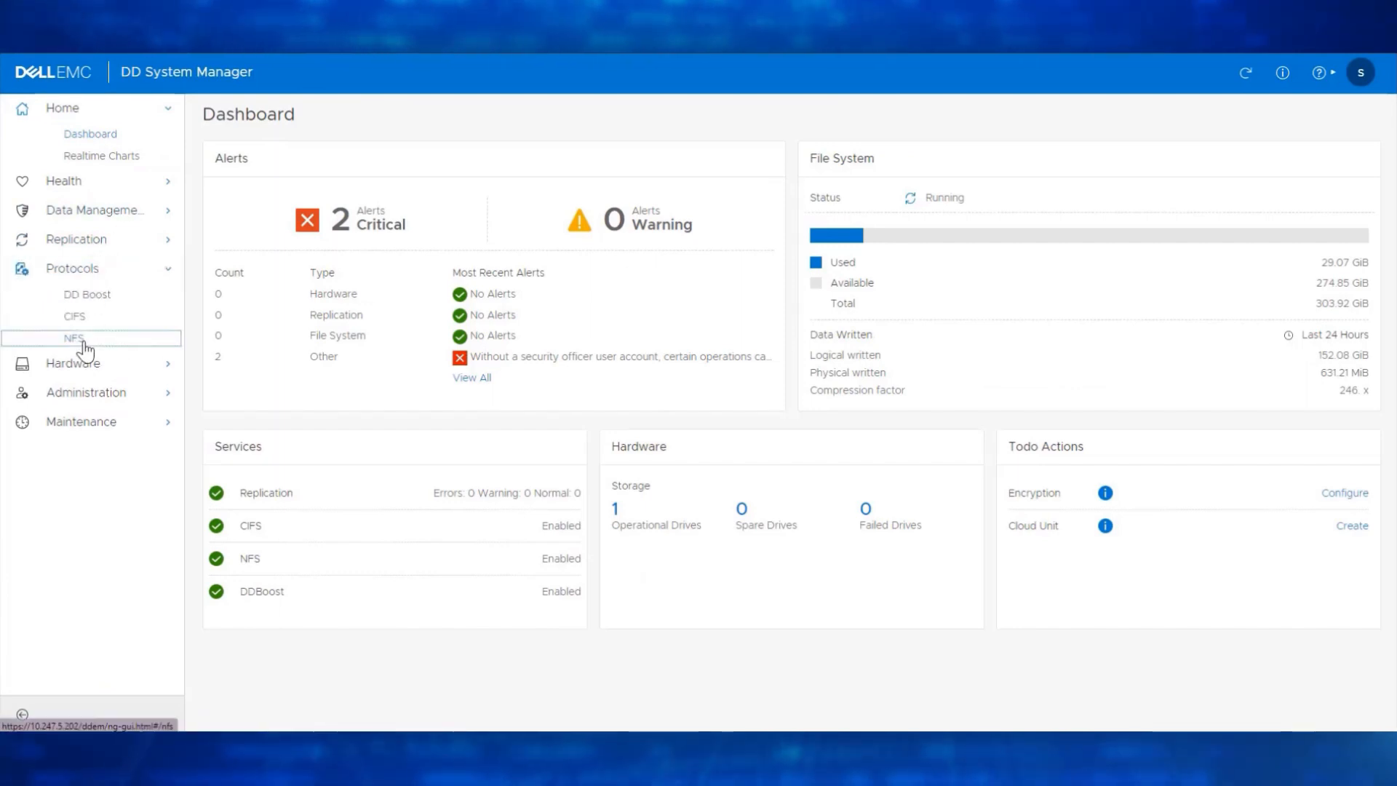
click(66, 338)
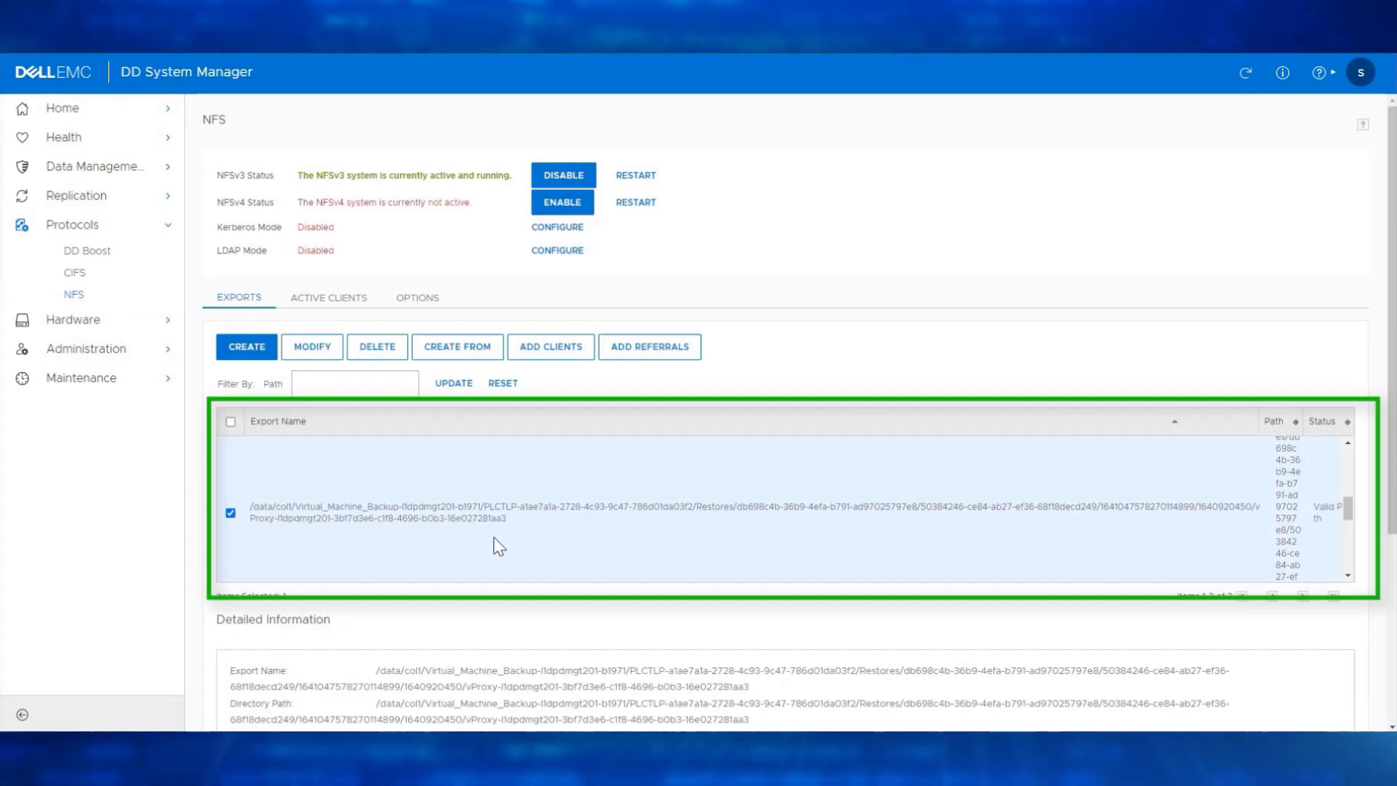
mouse_move(505, 547)
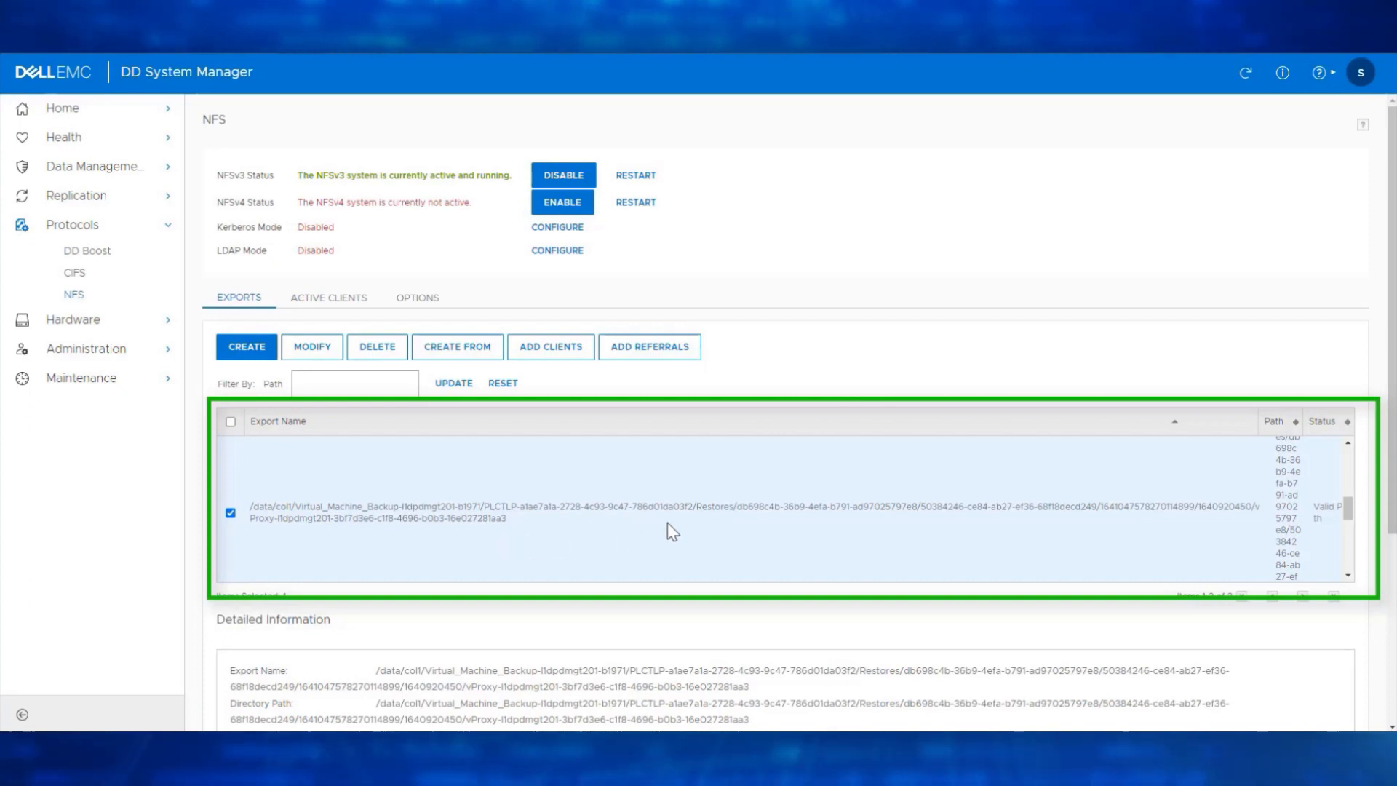
mouse_move(252, 388)
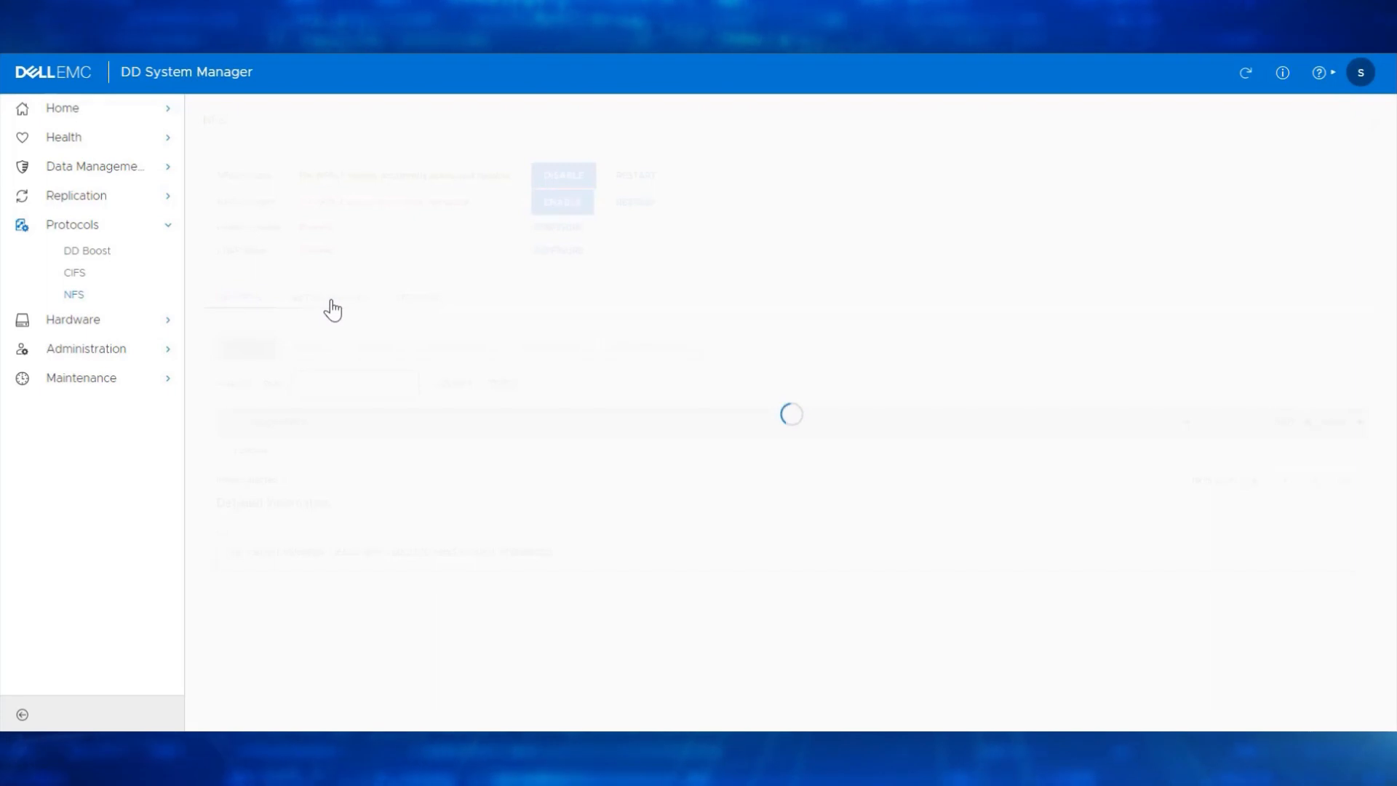
click(329, 298)
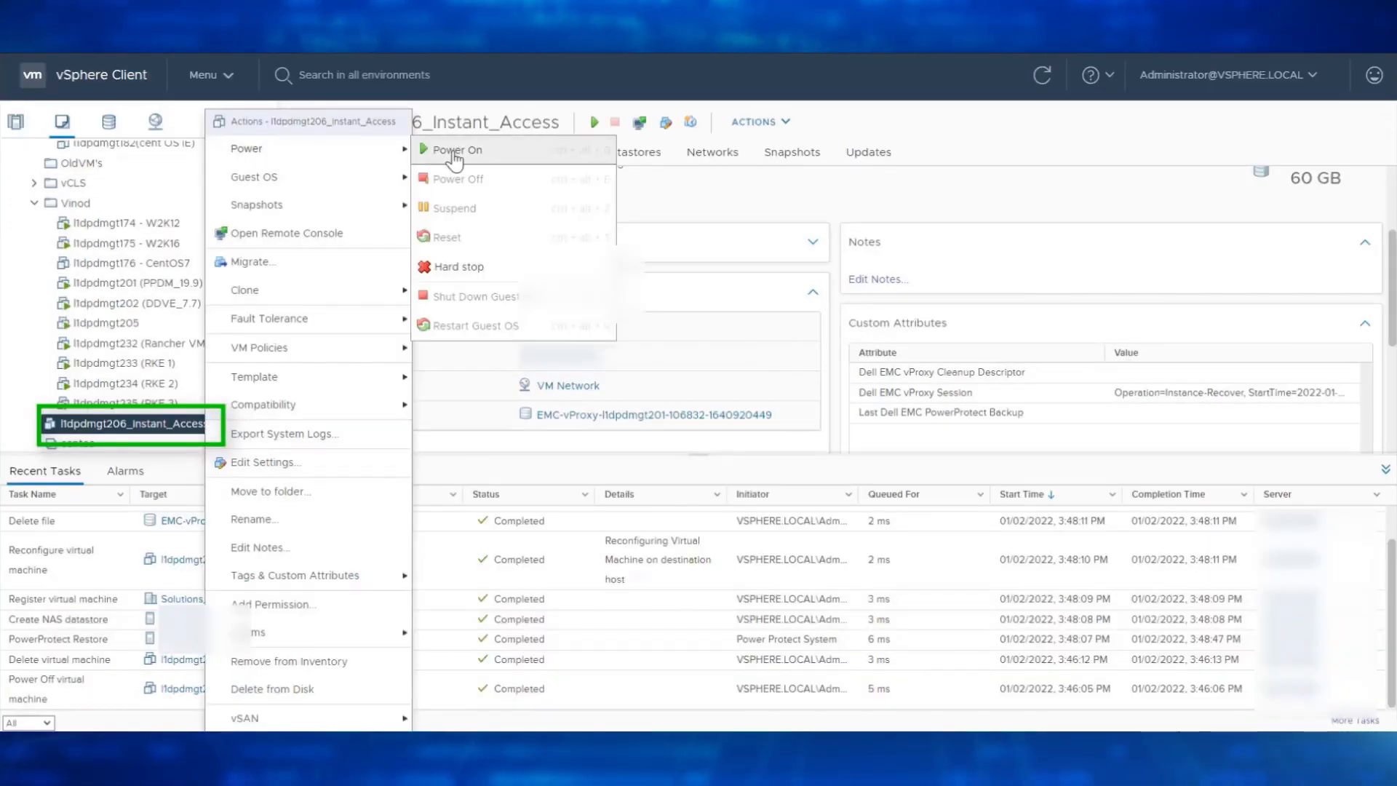
Step: Power on l1dpdmgt206_Instant_Access and launch its web console
click(455, 150)
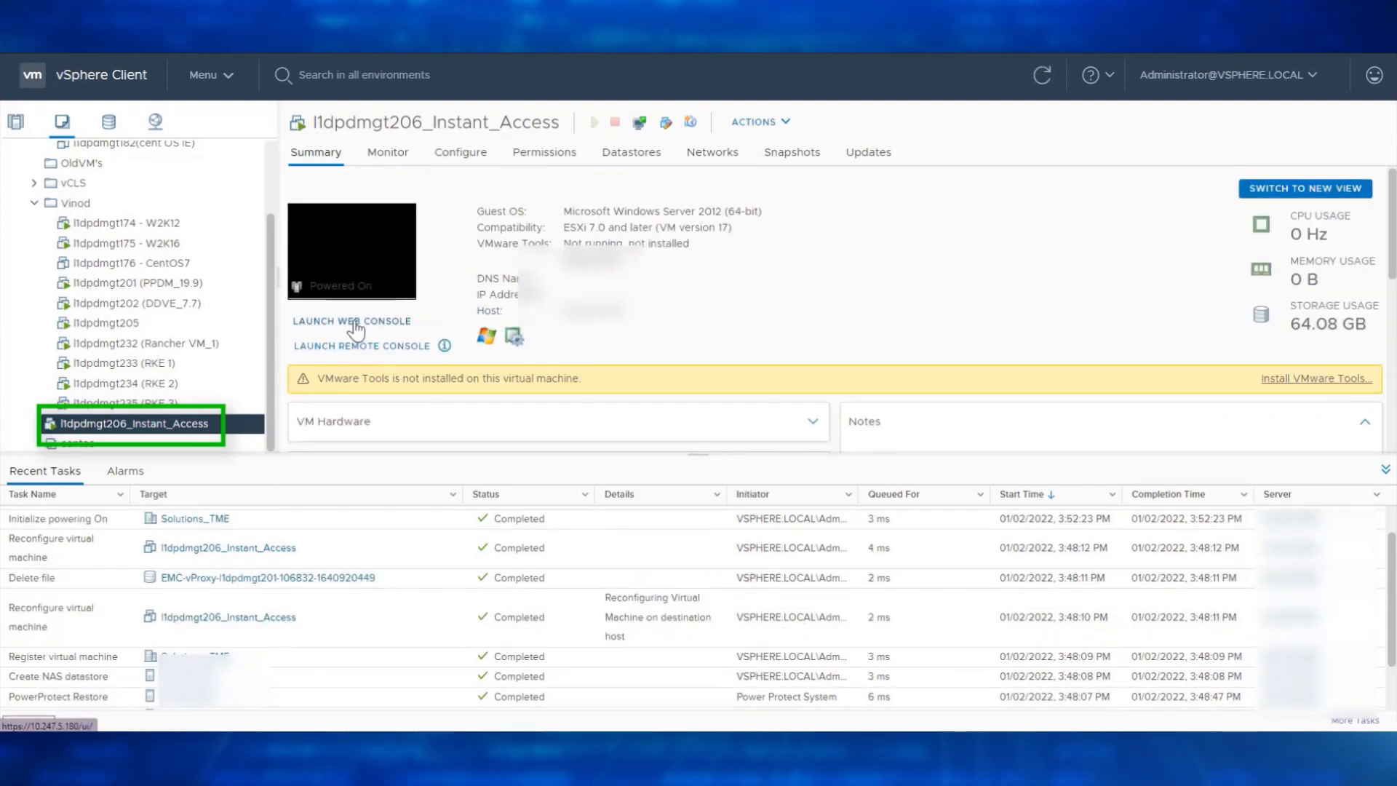
click(351, 321)
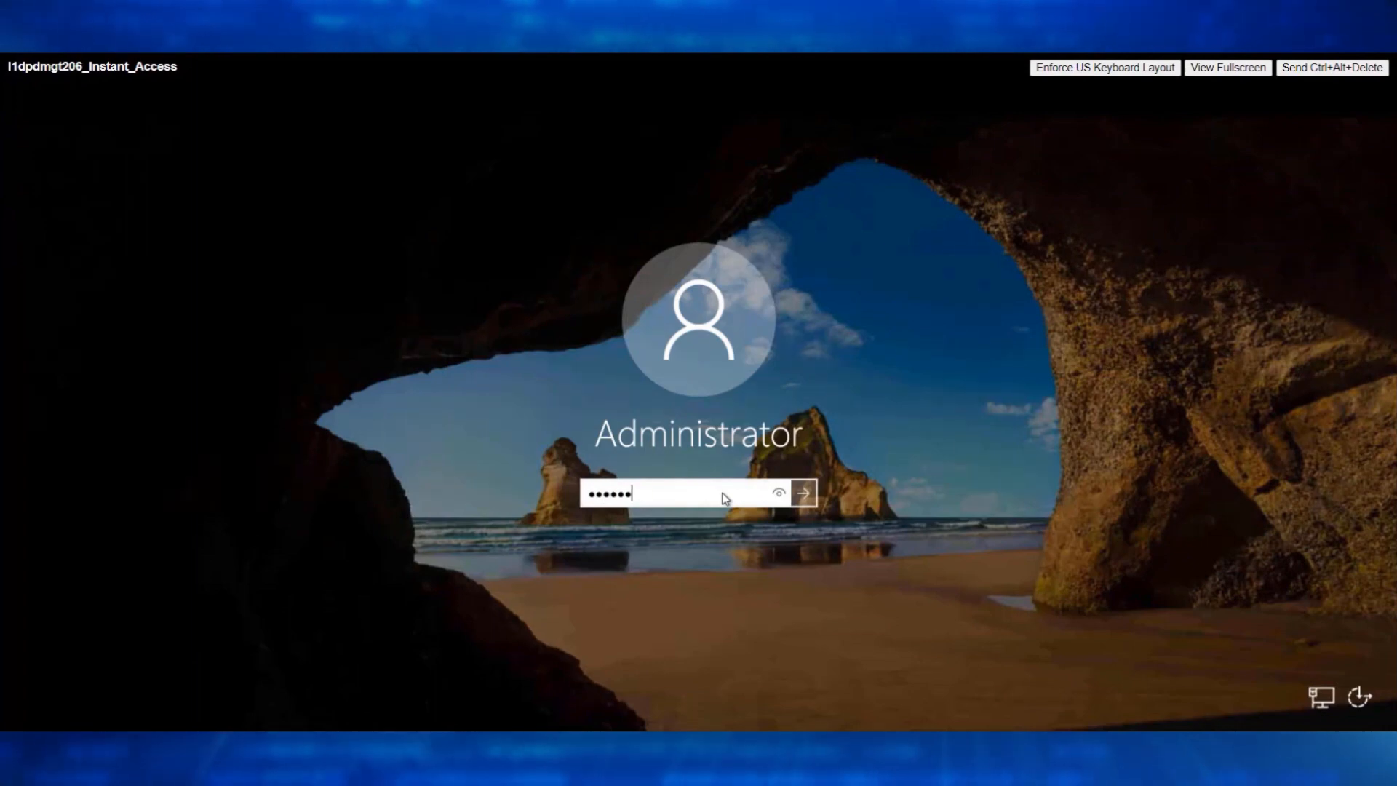
Step: Sign in as Administrator on l1dpdmgt206, view Local Server properties, and cancel the Shutdown Event Tracker
click(805, 492)
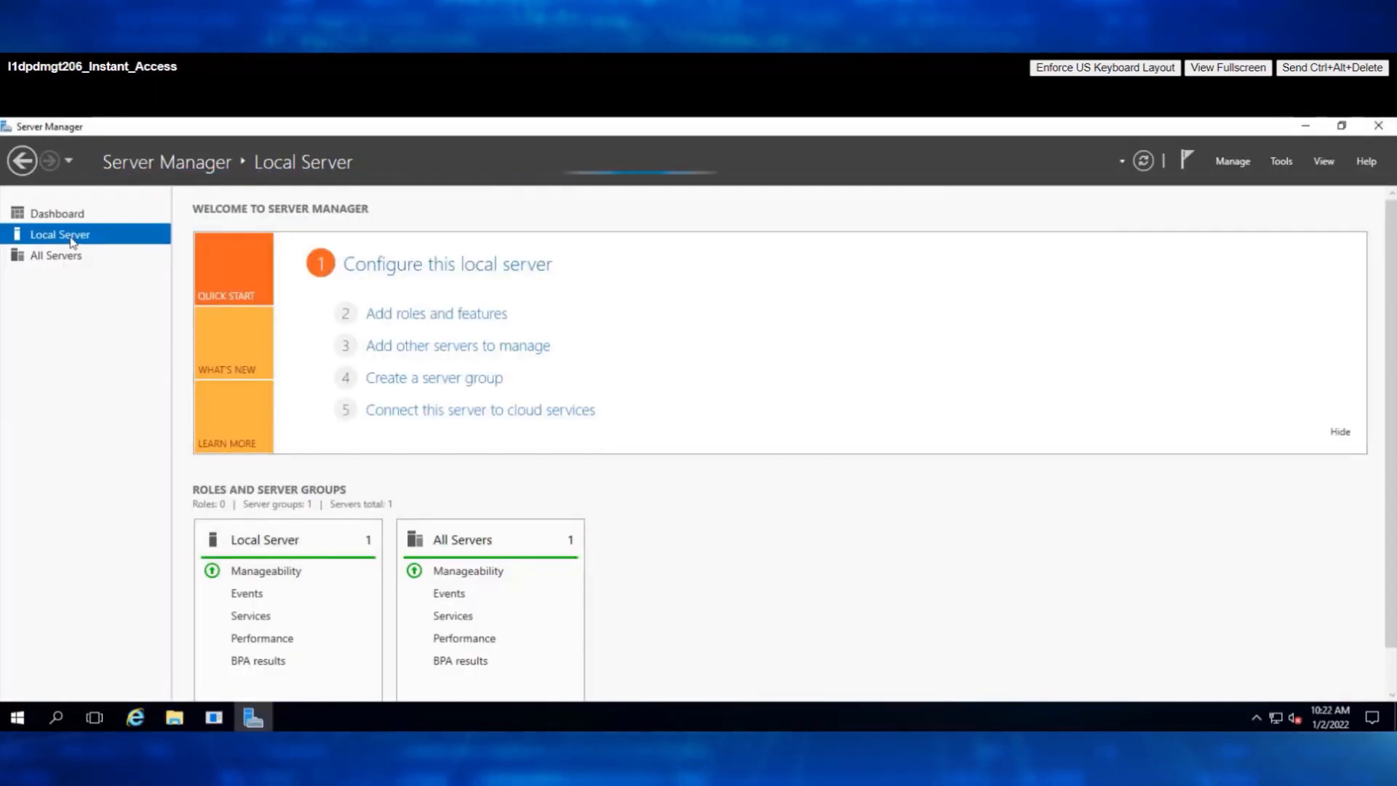
click(61, 234)
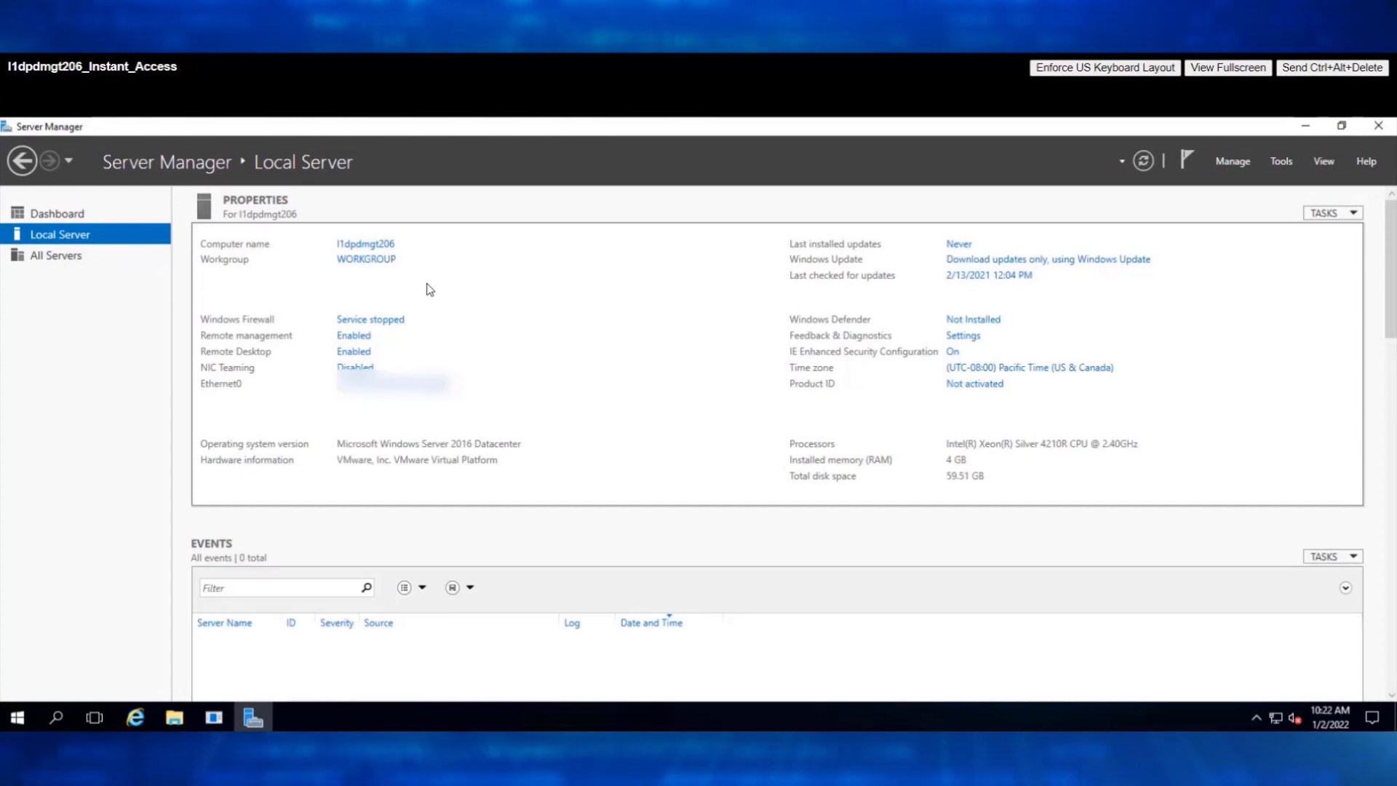
mouse_move(622, 273)
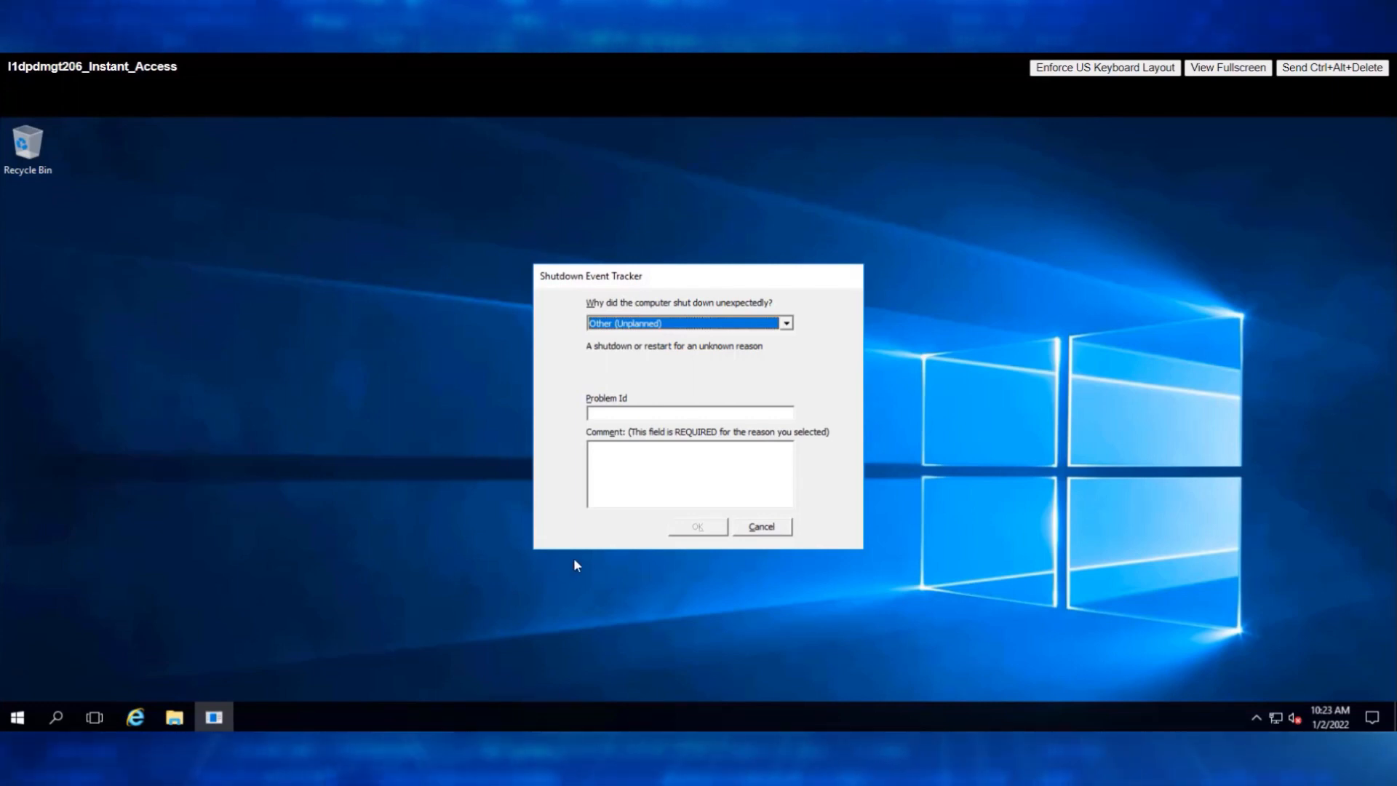
mouse_move(780, 548)
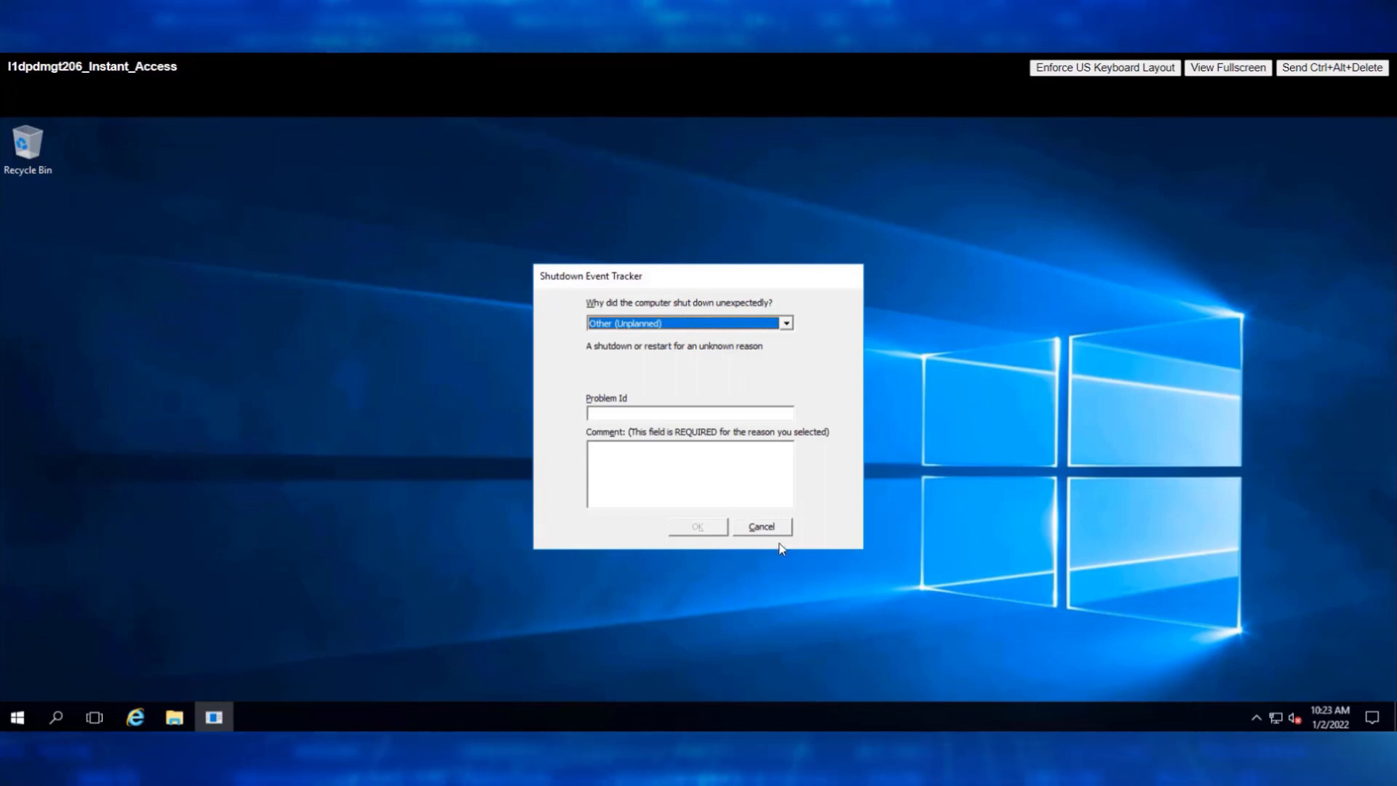
click(762, 526)
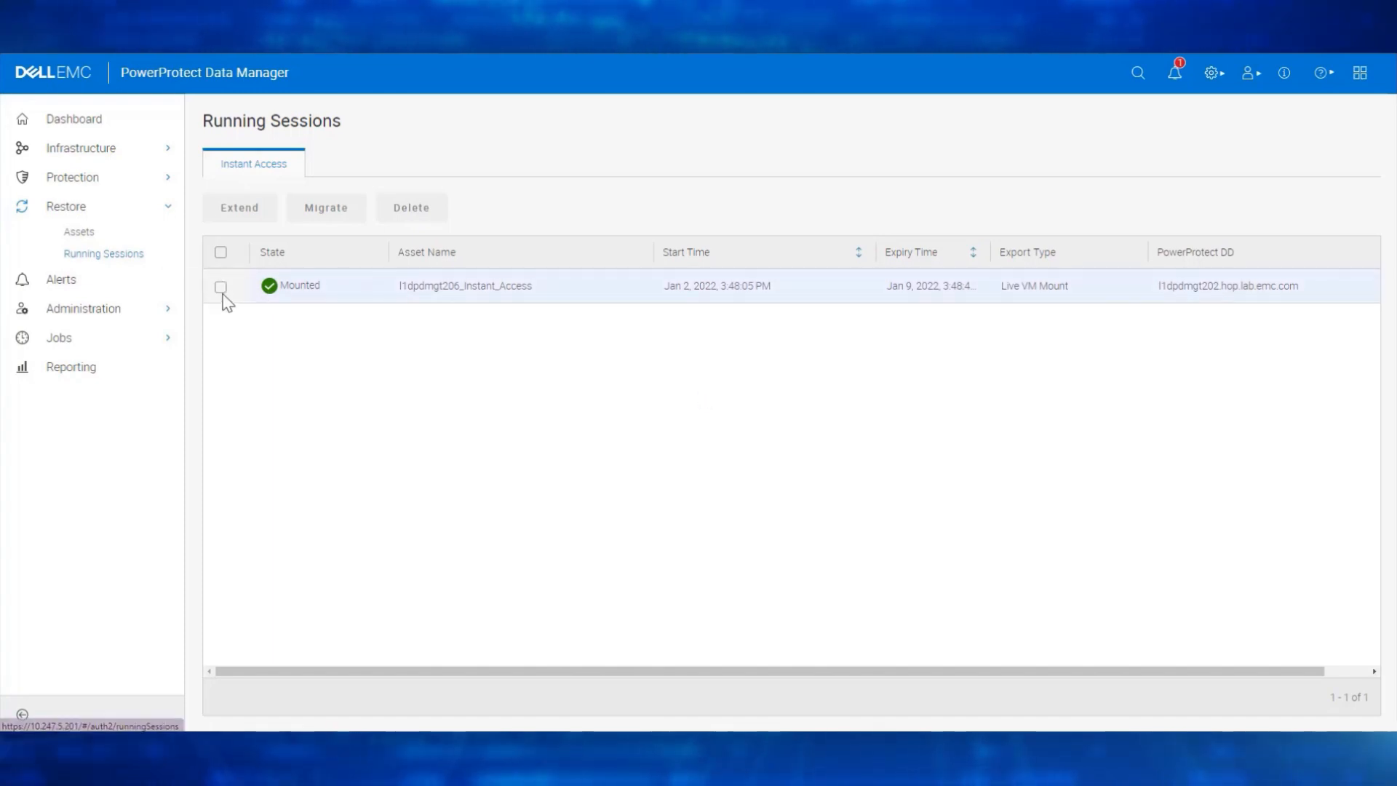
Step: Migrate the l1dpdmgt206_Instant_Access session to the destination datastore and view the job details
click(220, 286)
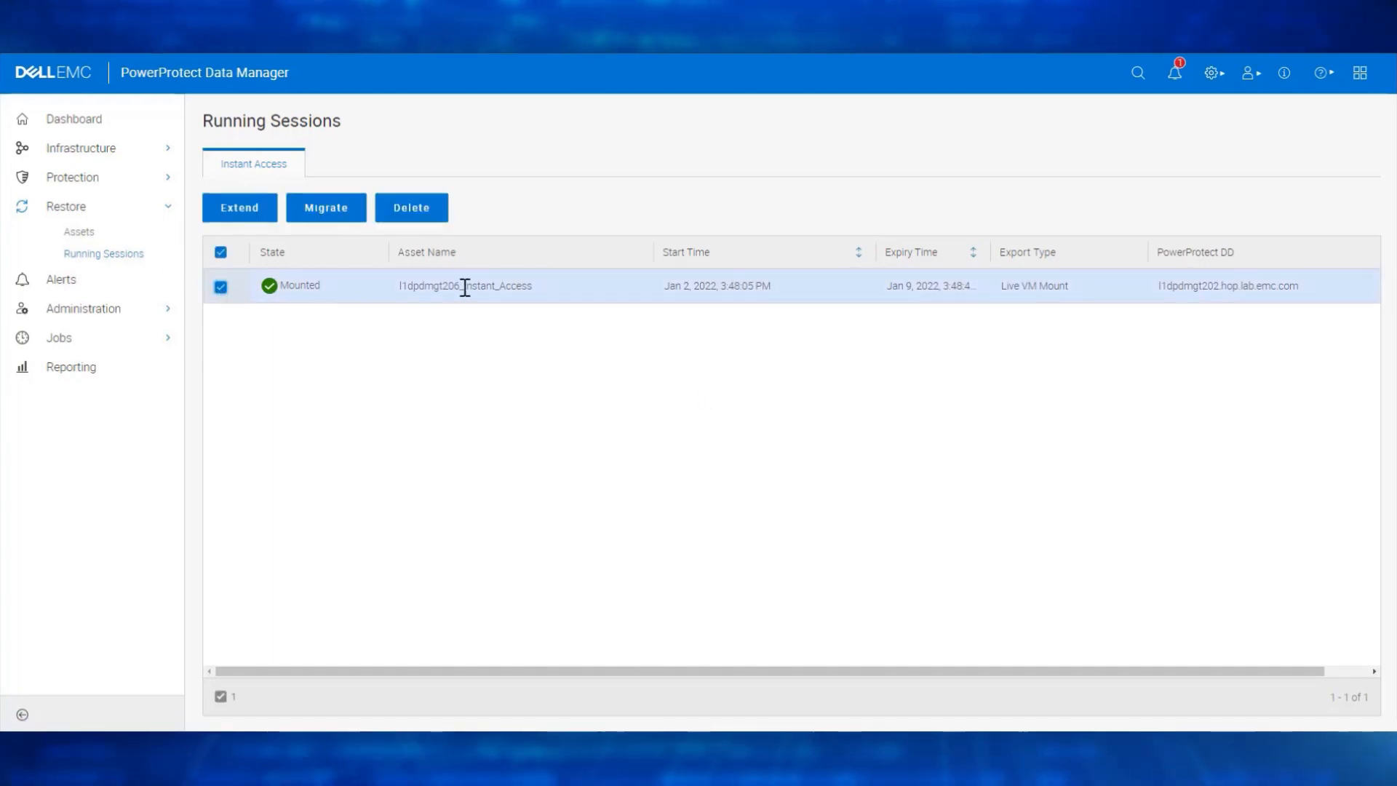
click(326, 208)
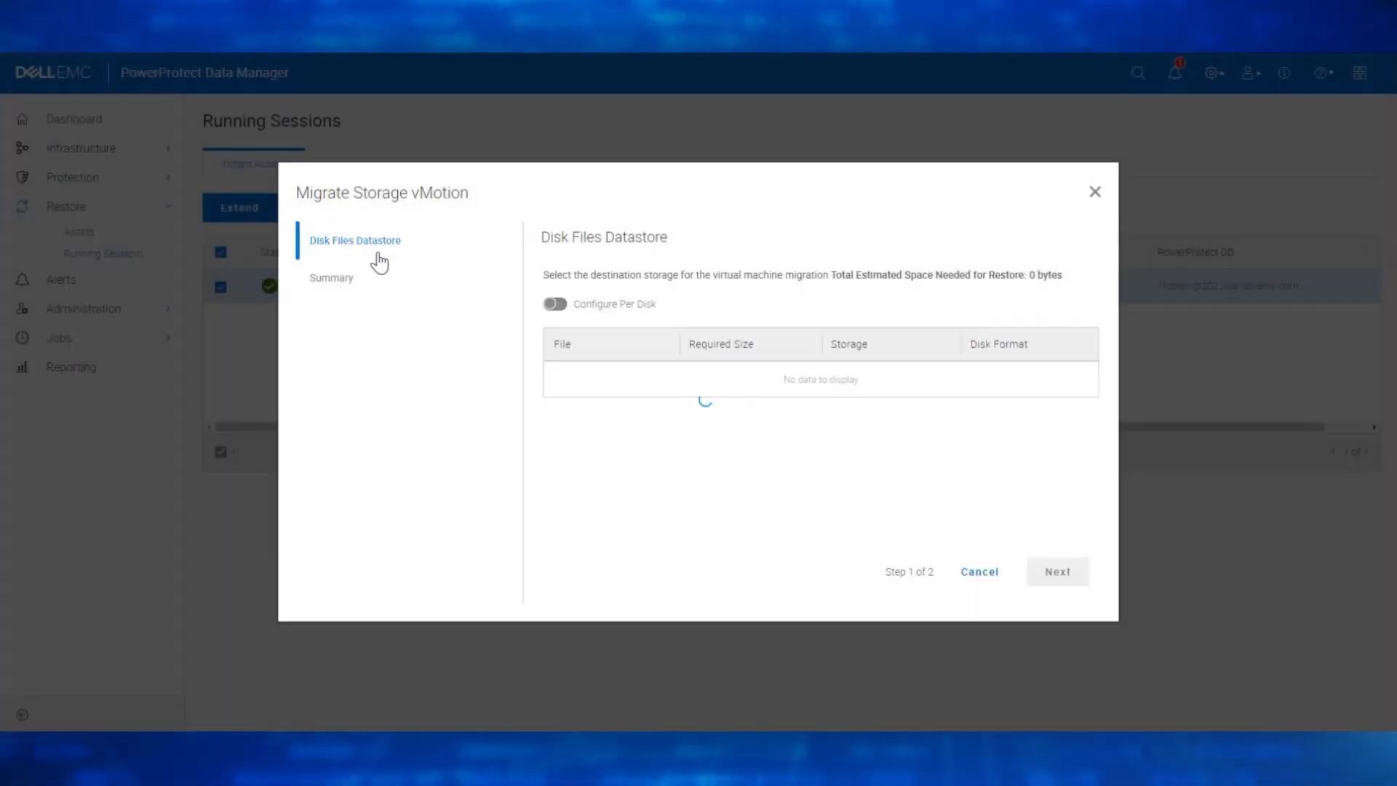
click(840, 378)
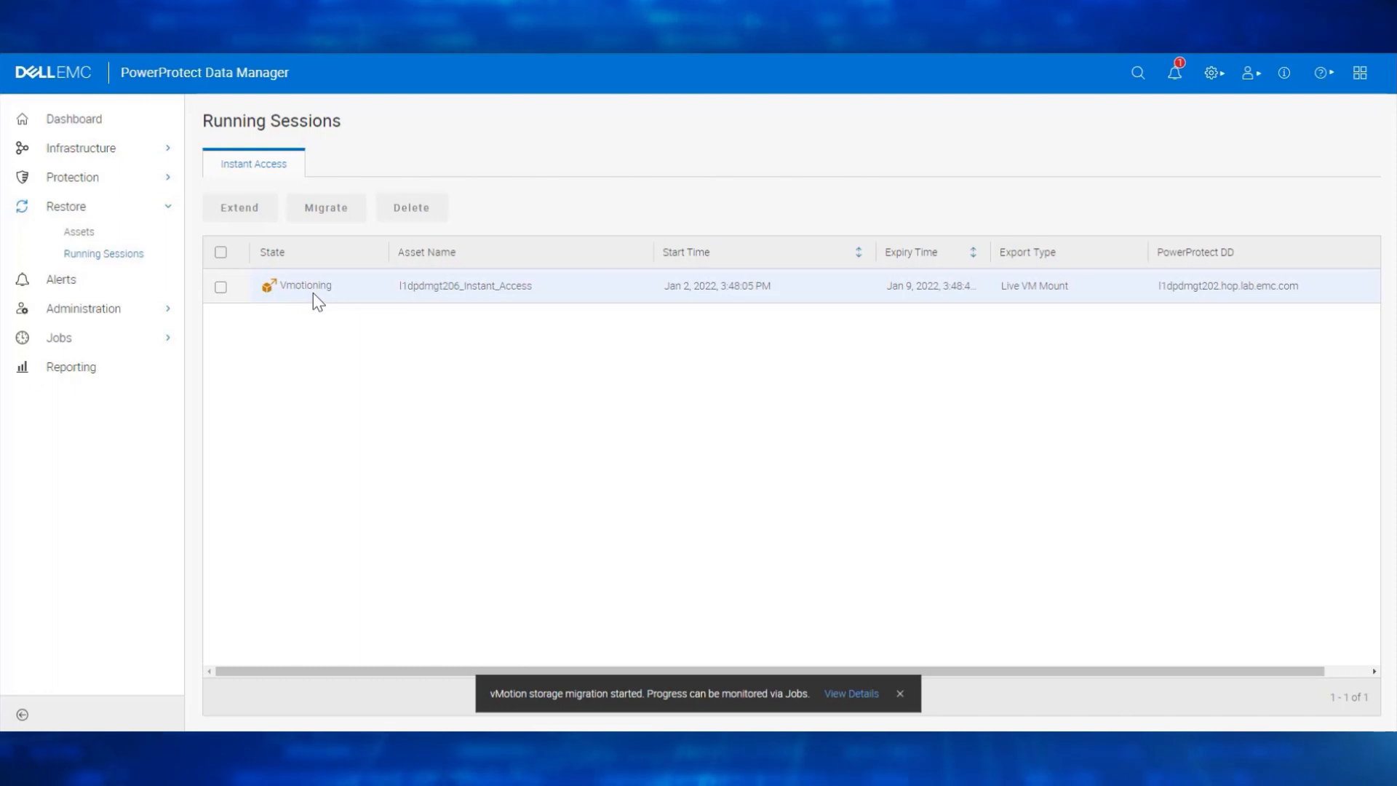
mouse_move(462, 294)
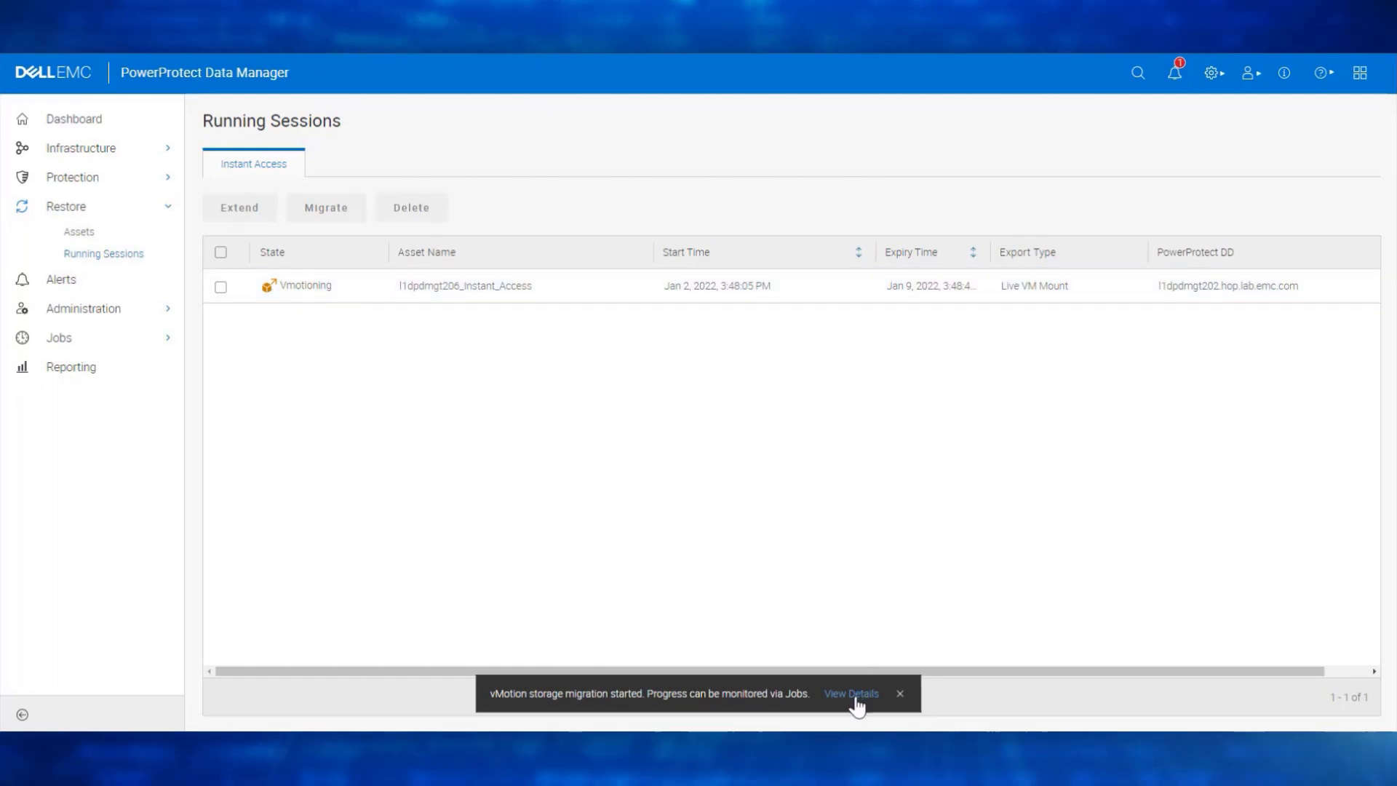
click(850, 693)
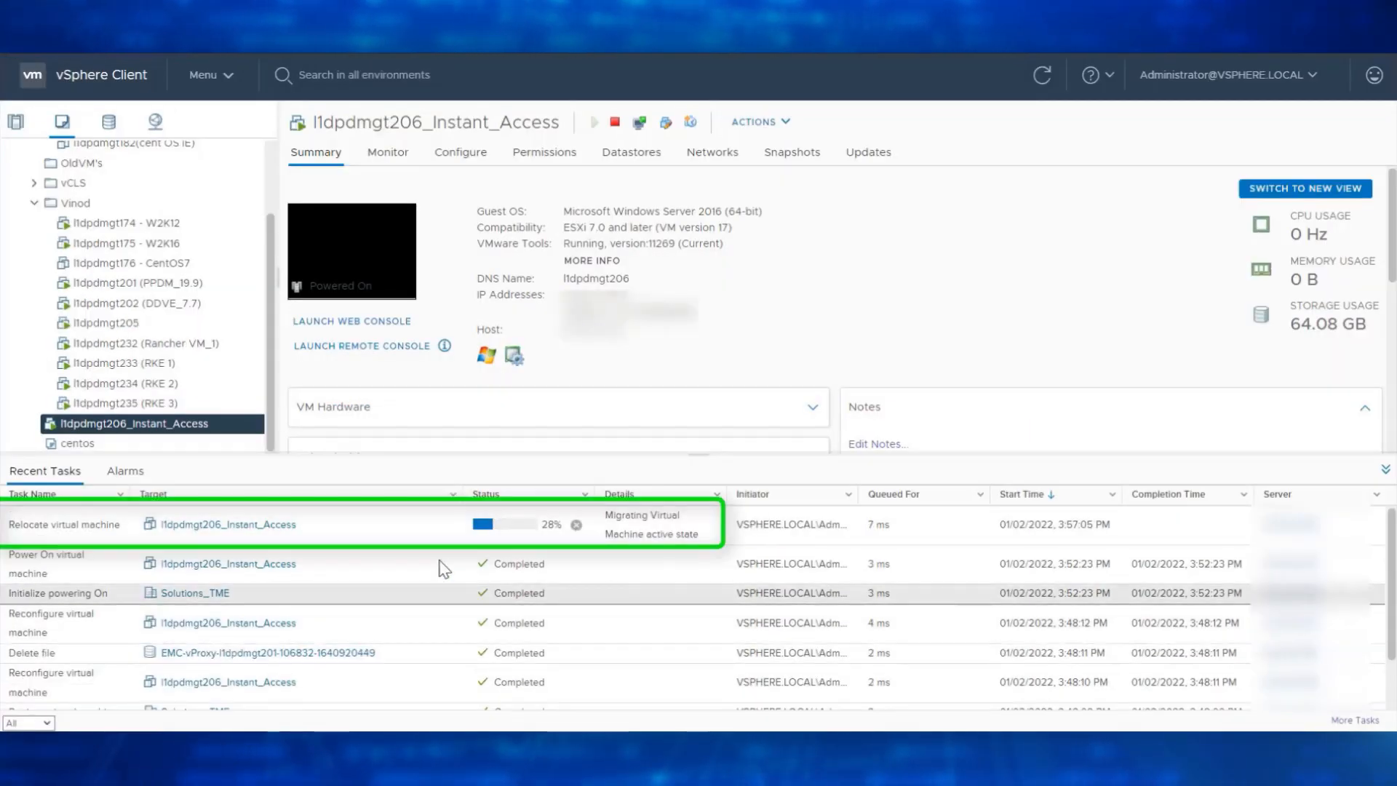
mouse_move(313, 543)
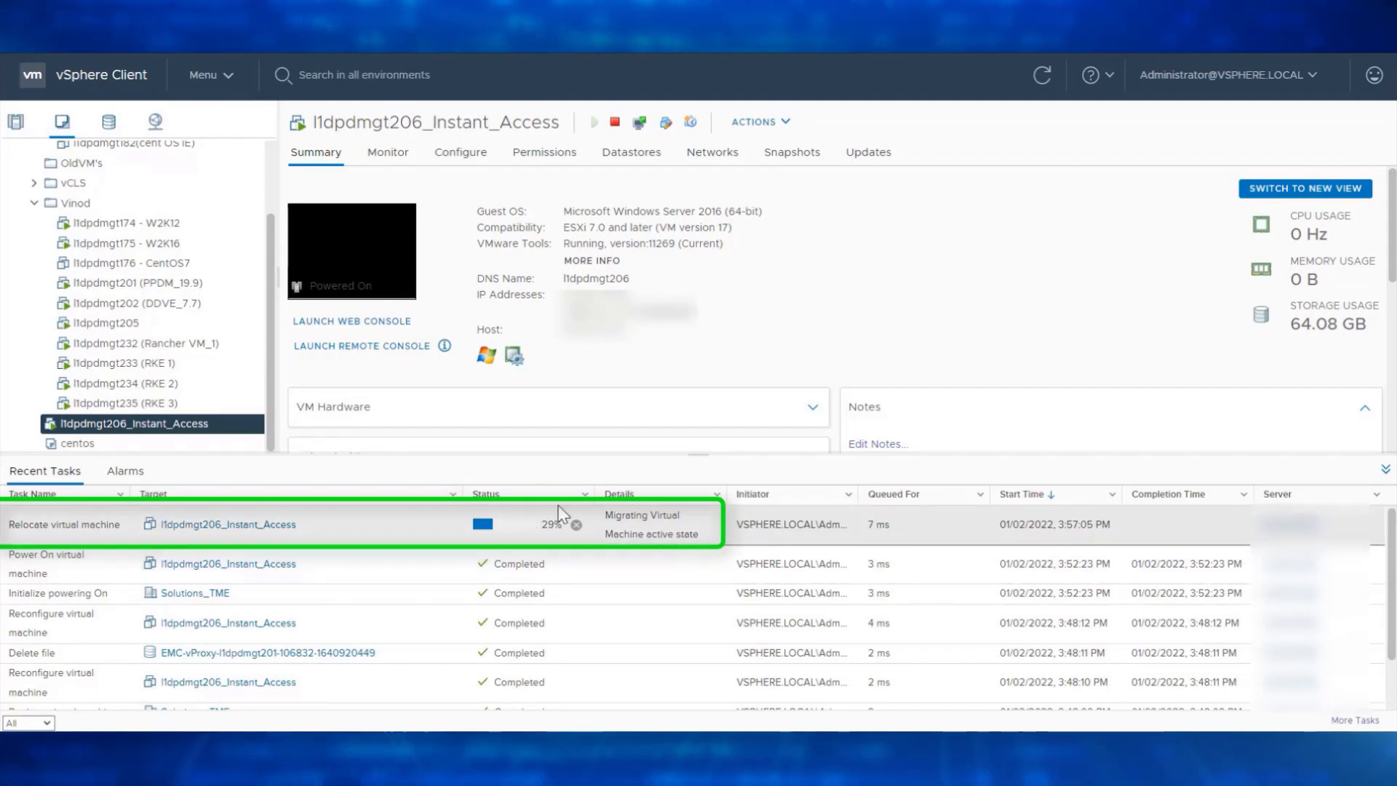
Step: Watch the Relocate virtual machine task for l1dpdmgt206_Instant_Access in Recent Tasks
scroll(down, 3)
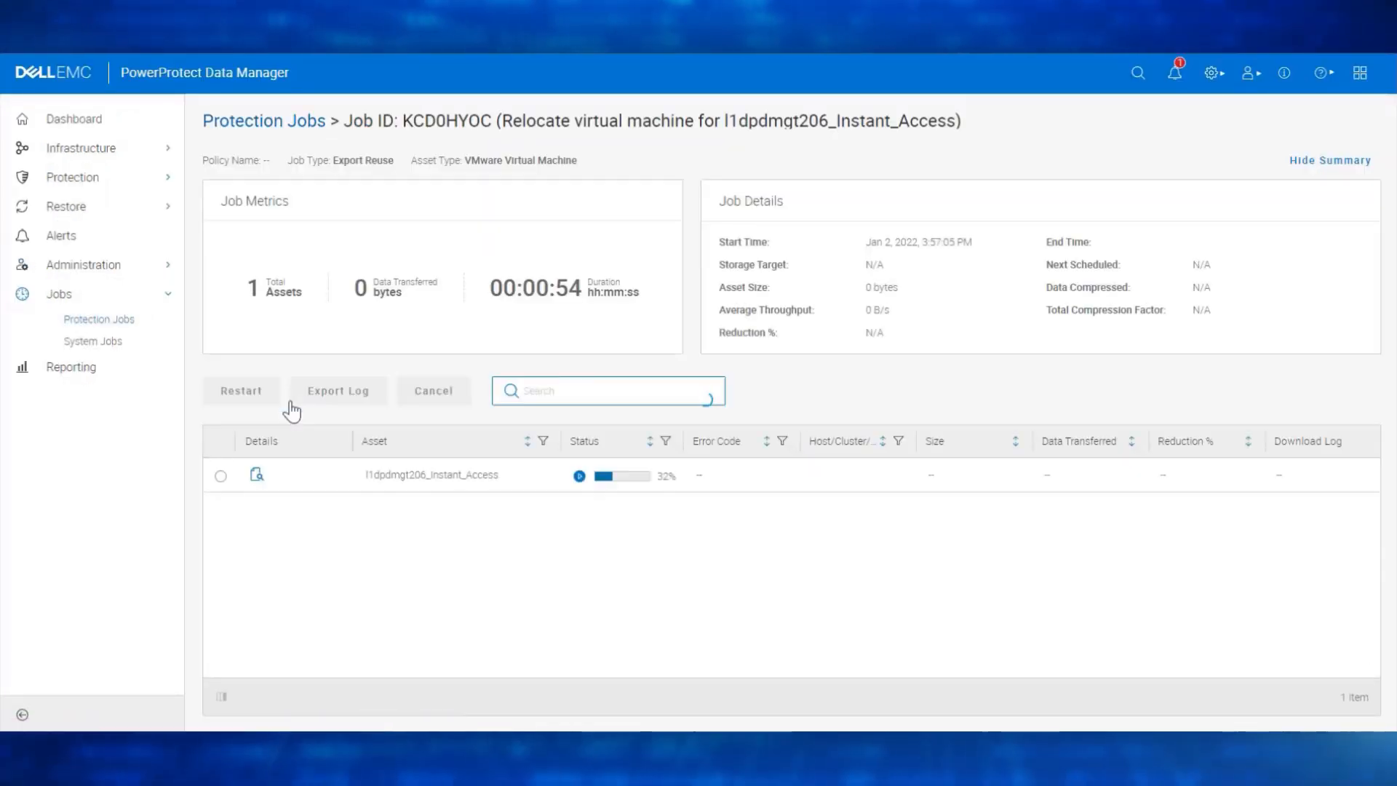
Step: Open the l1dpdmgt206_Instant_Access asset details and show the Step Log of the relocate job
click(256, 475)
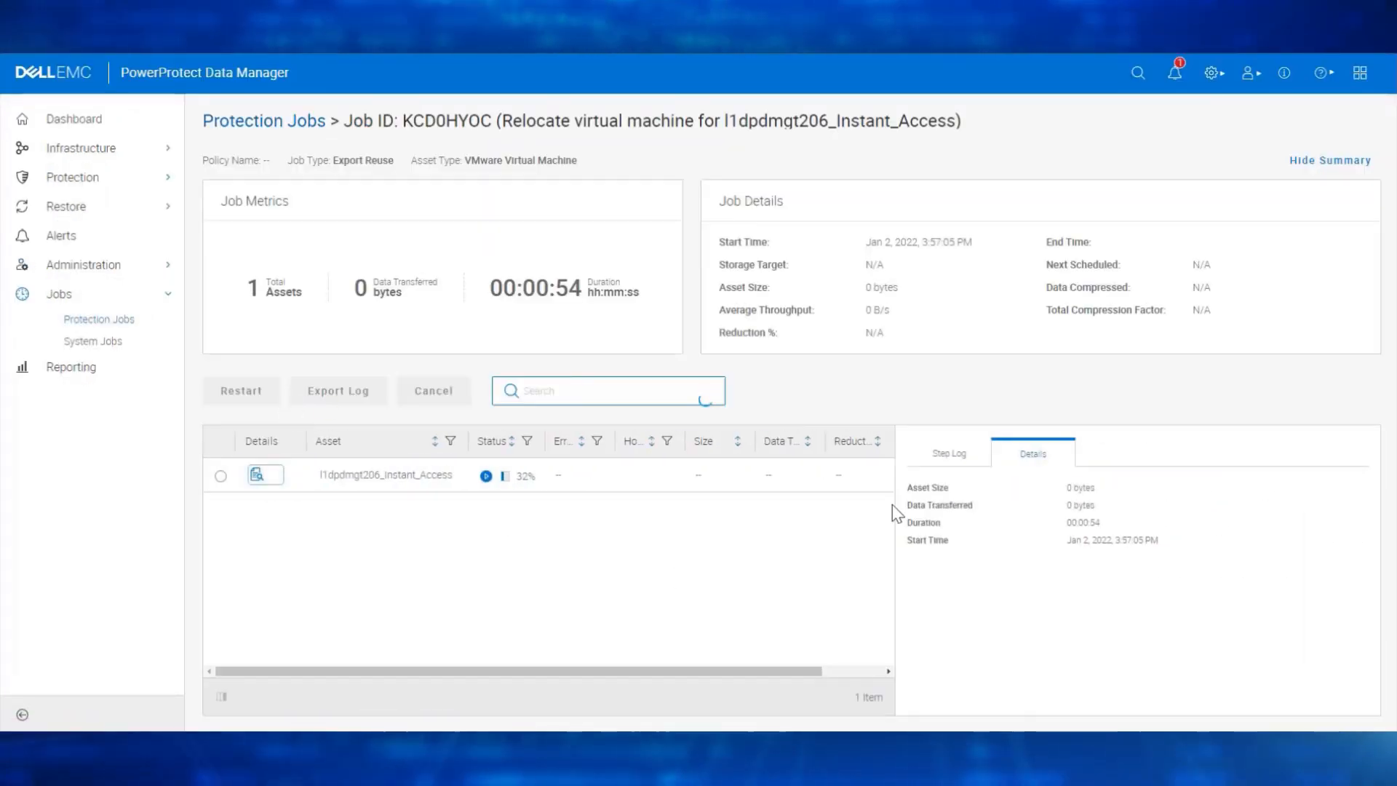
click(949, 453)
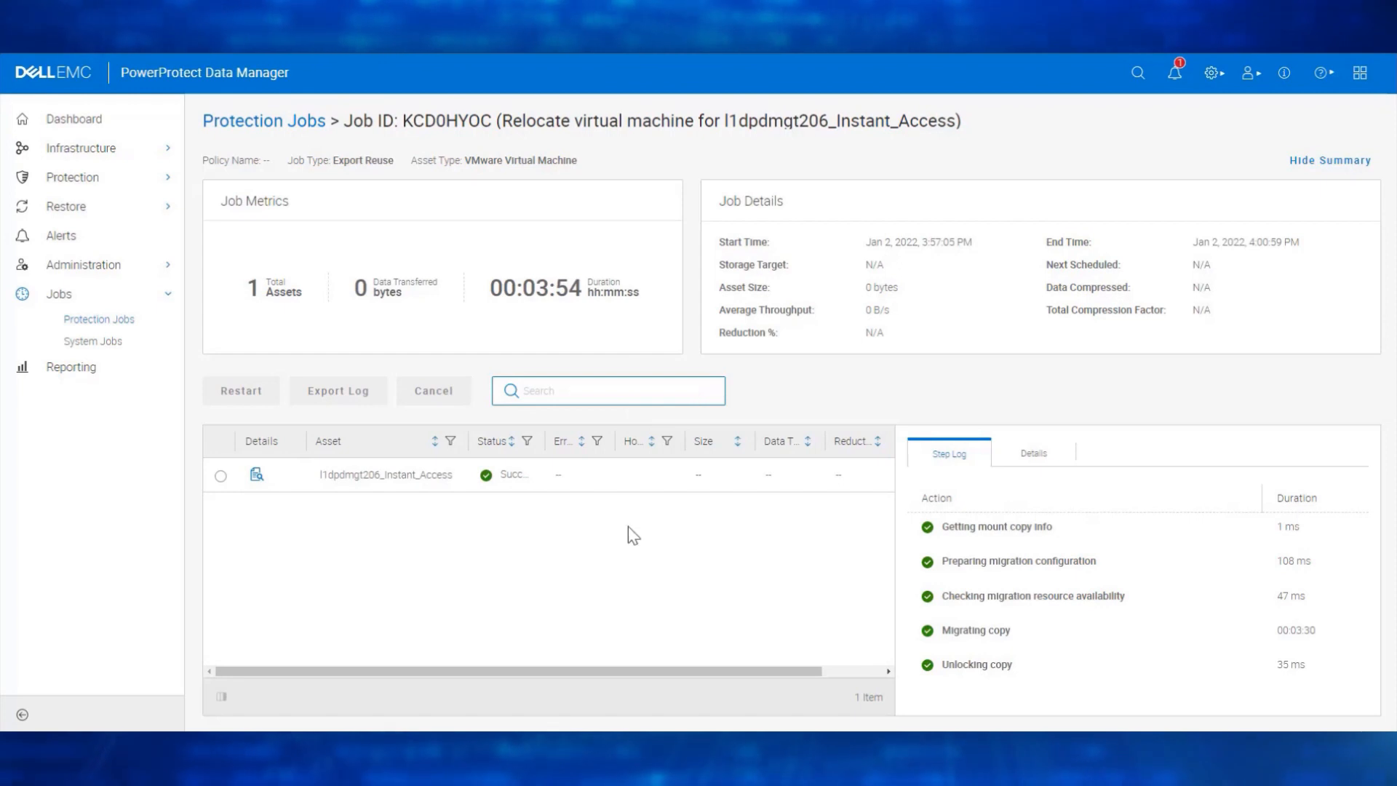
mouse_move(1031, 680)
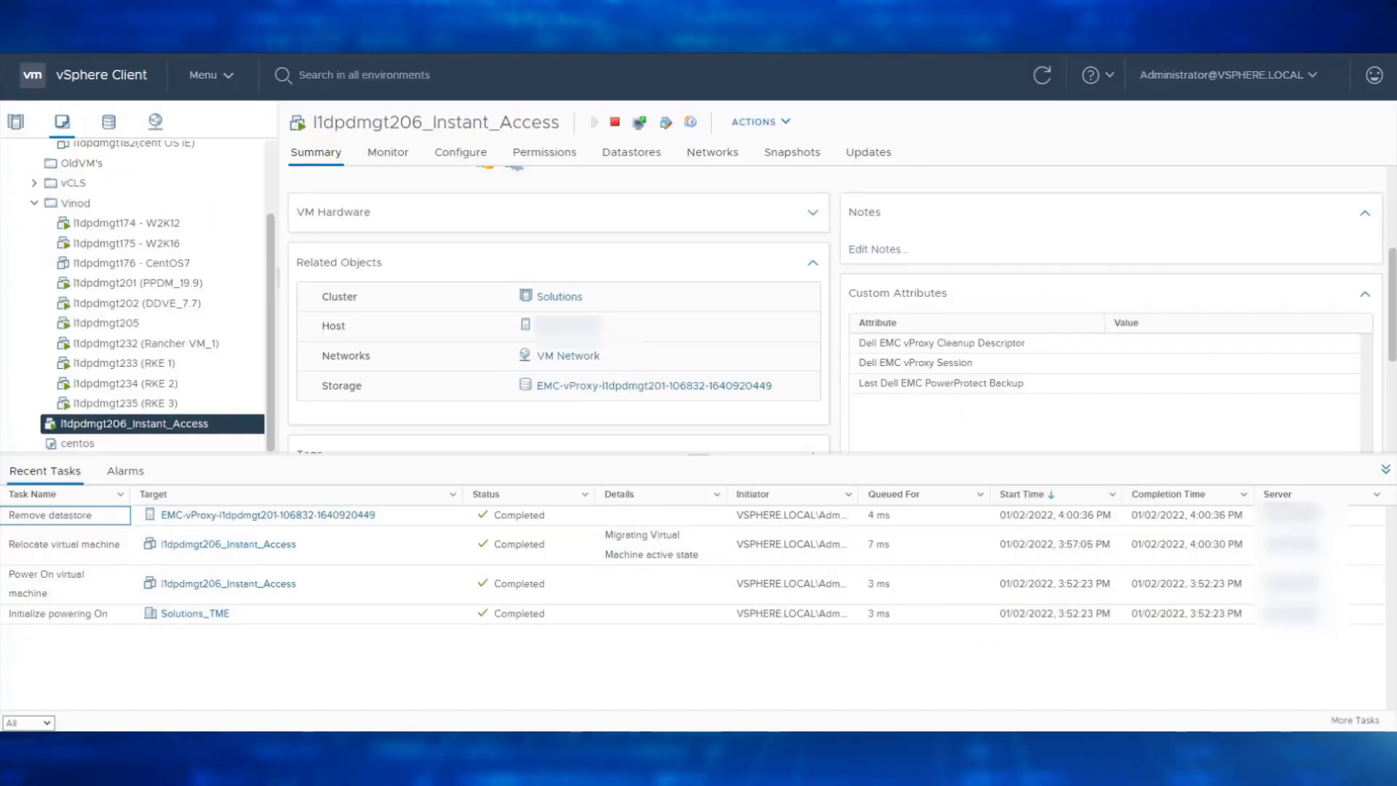
mouse_move(318, 598)
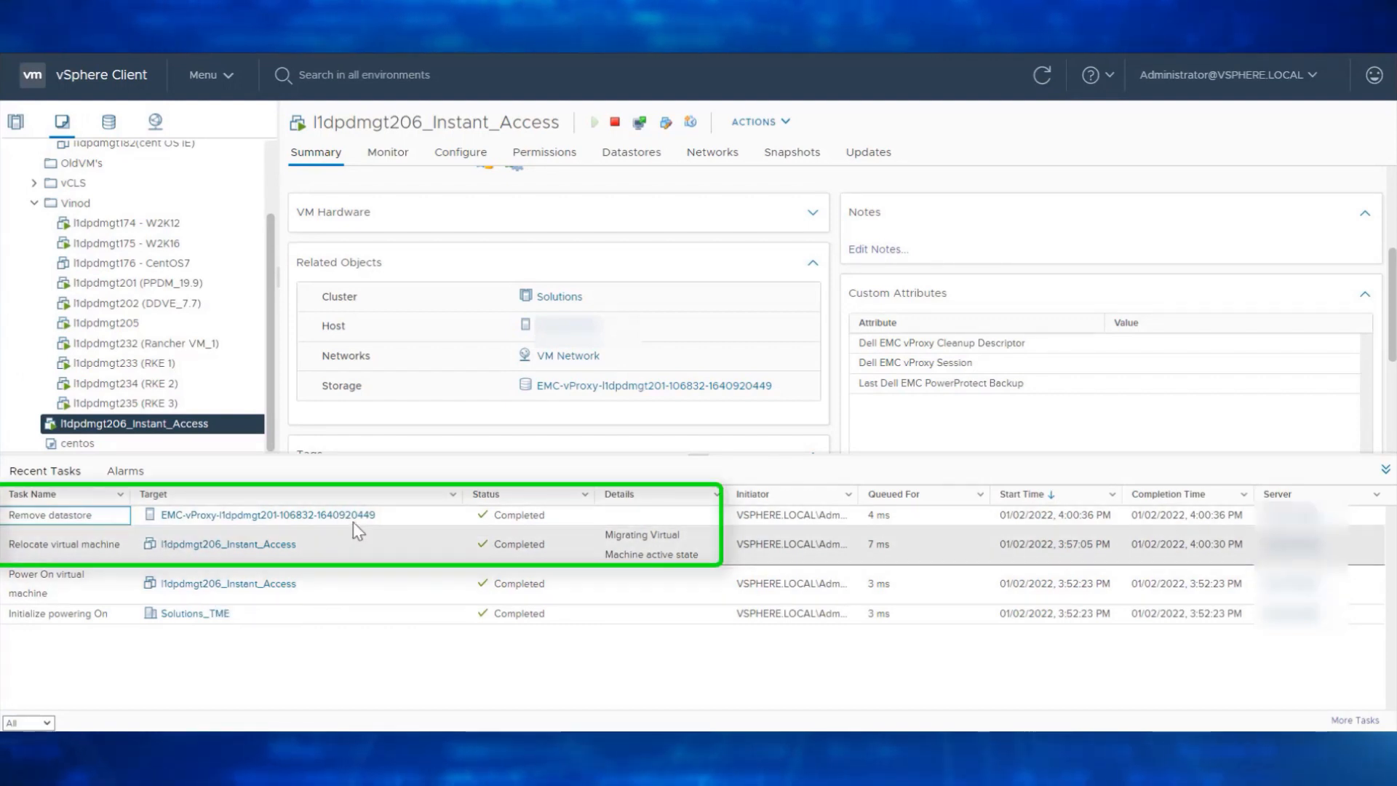
mouse_move(388, 521)
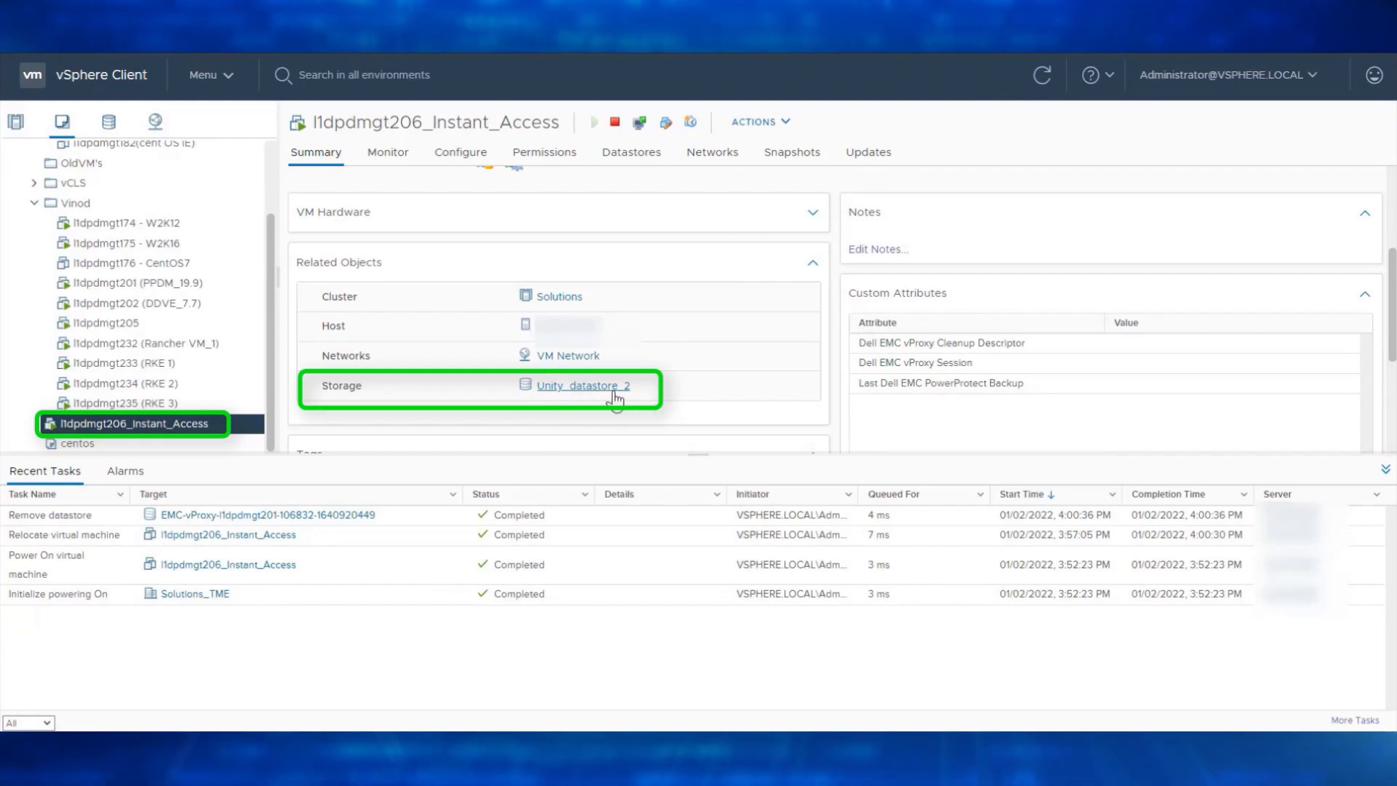
mouse_move(619, 397)
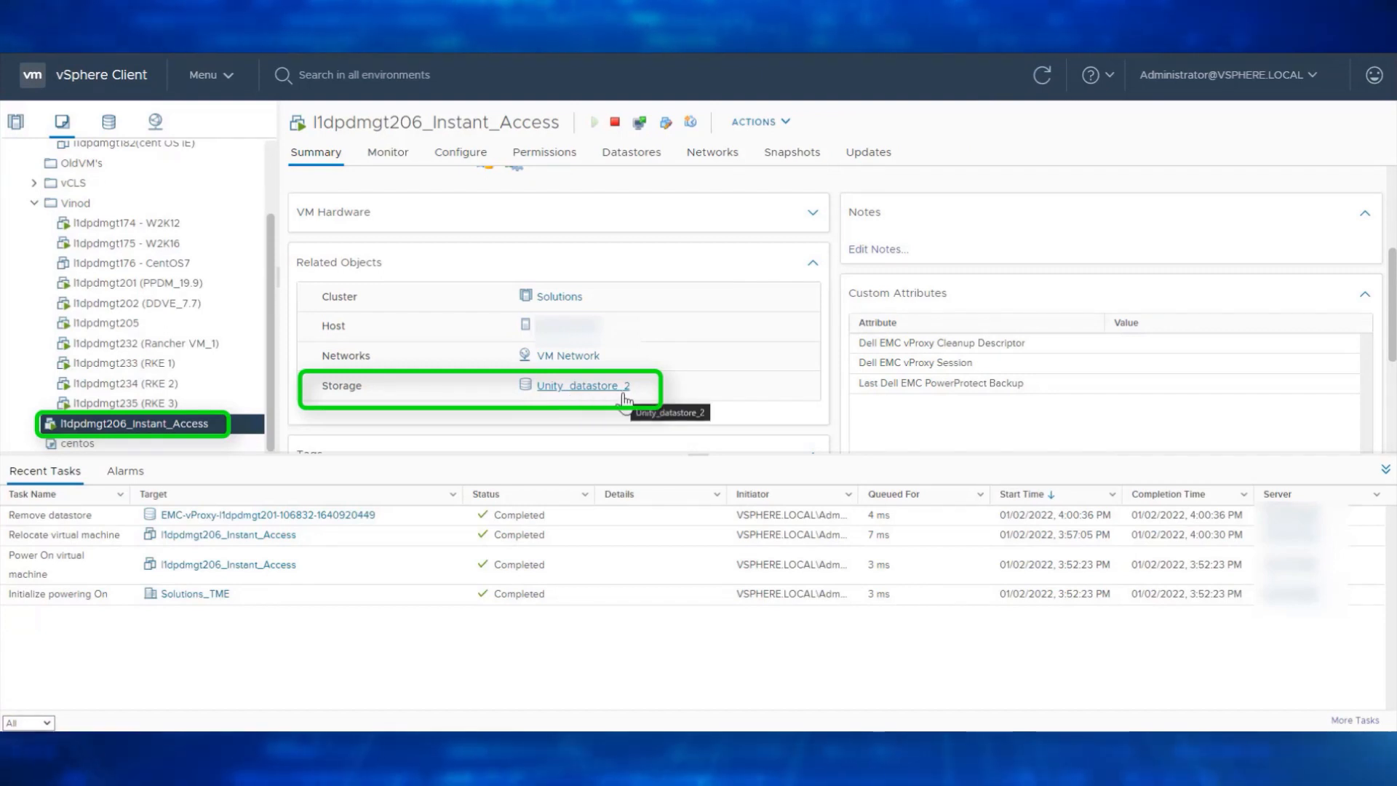